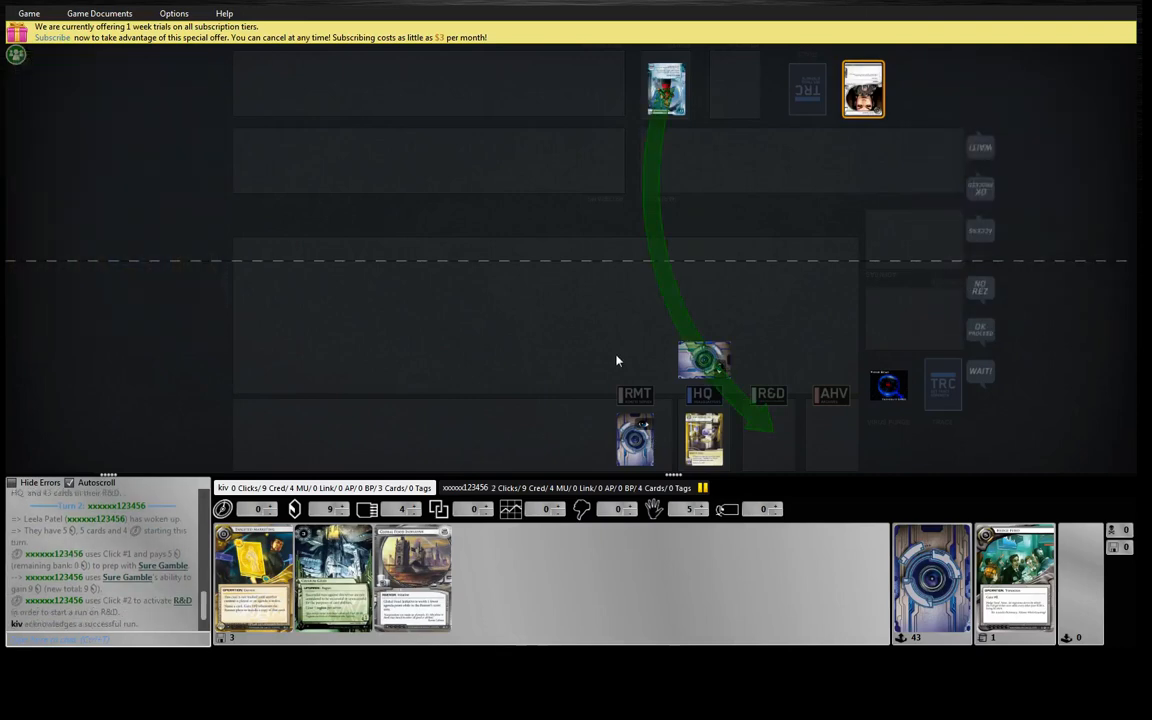
mouse_move(624, 348)
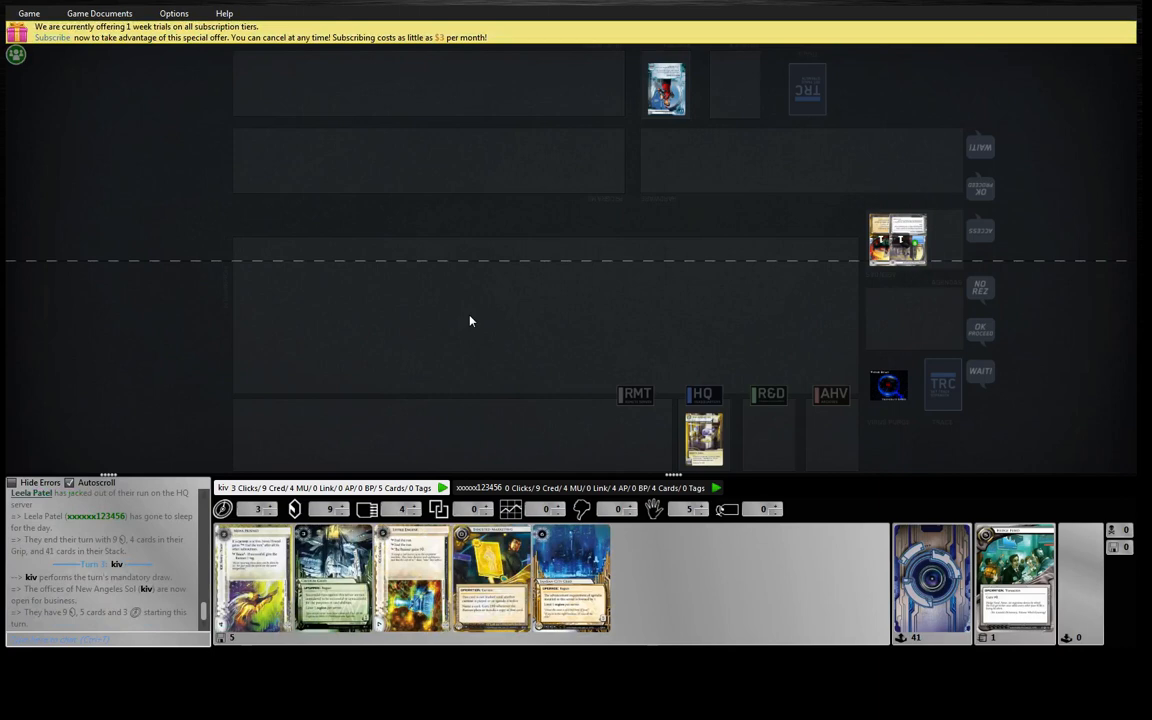
mouse_move(452, 324)
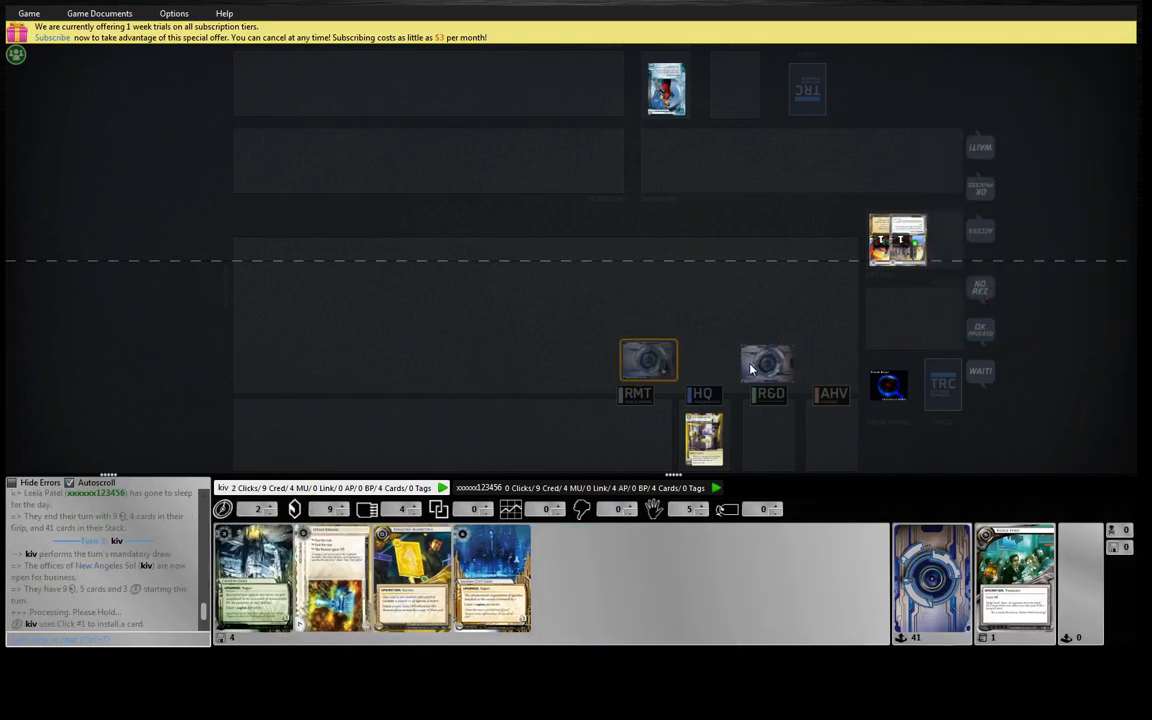
mouse_move(768, 362)
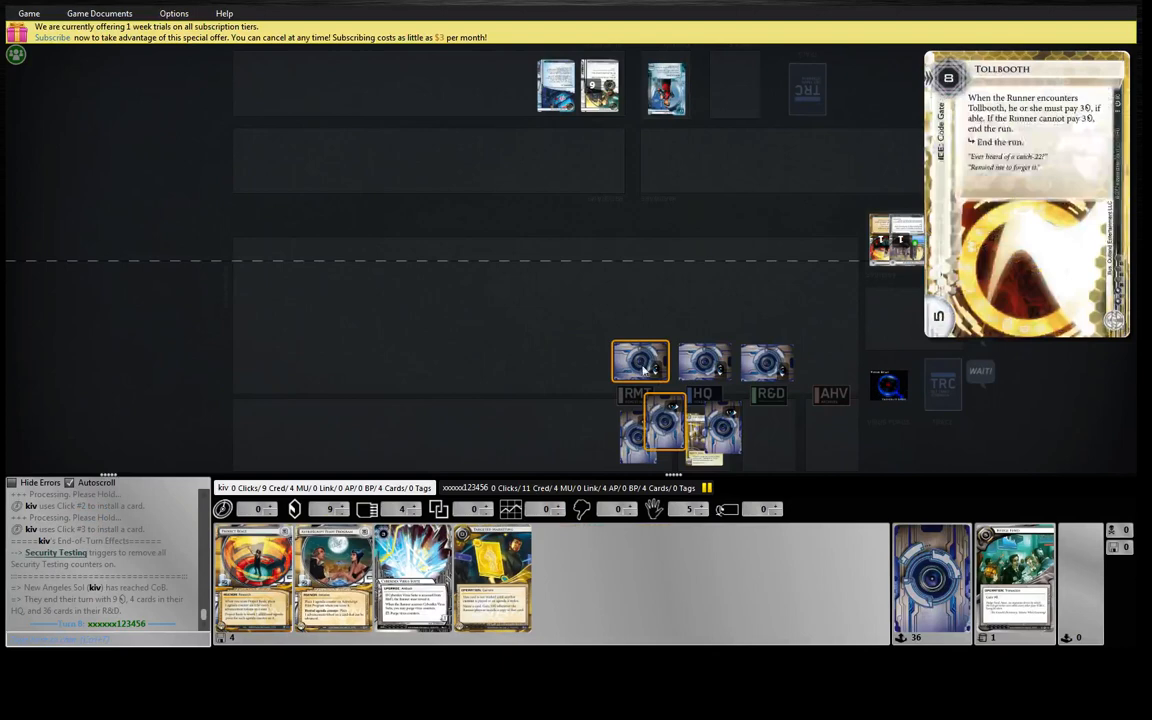
mouse_move(608, 290)
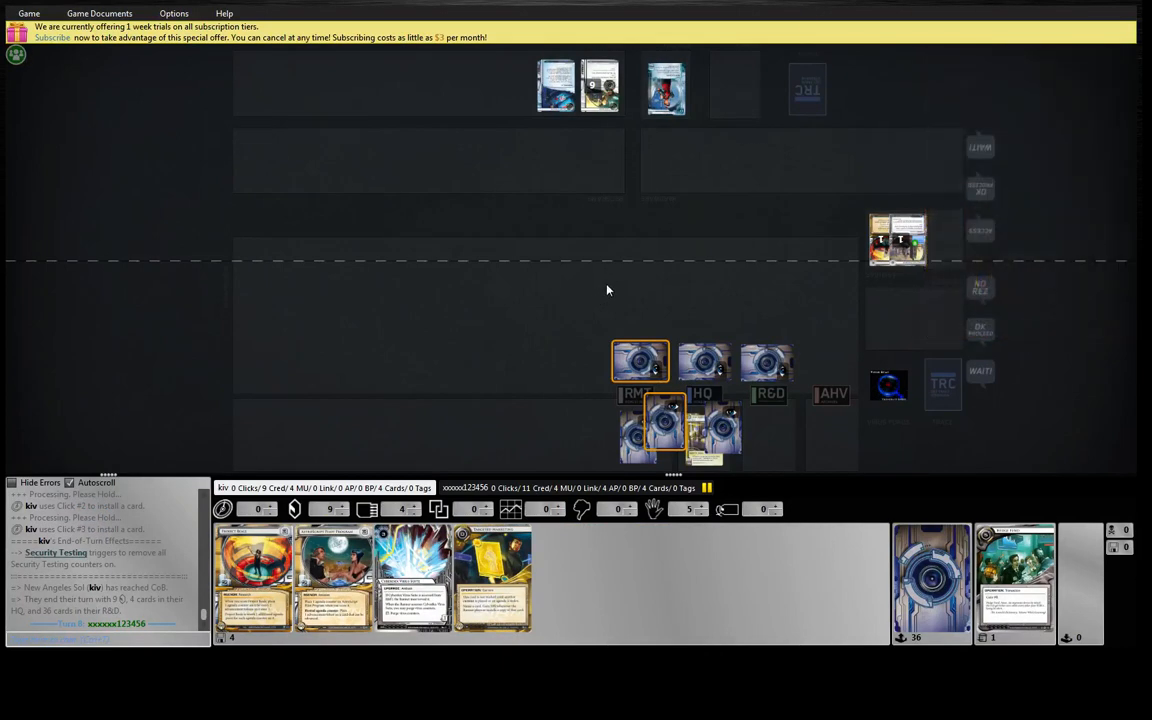
mouse_move(612, 272)
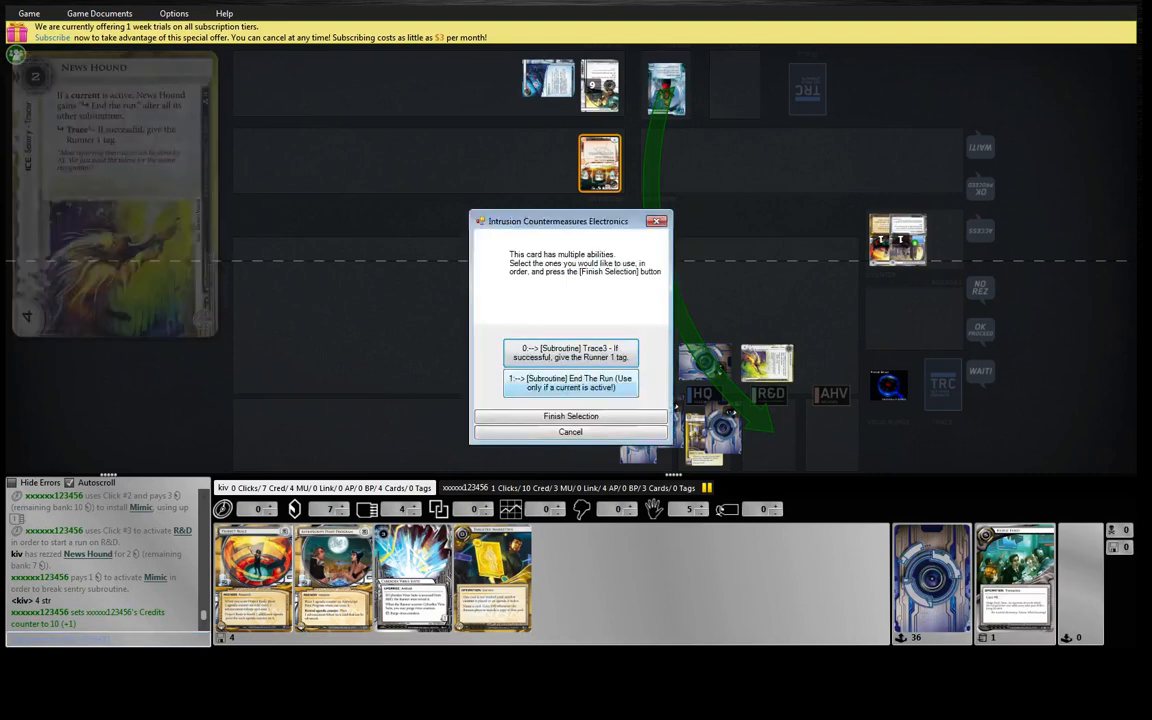
Step: Confirm the chosen subroutine for the rezzed ice in the ability dialog
click(570, 416)
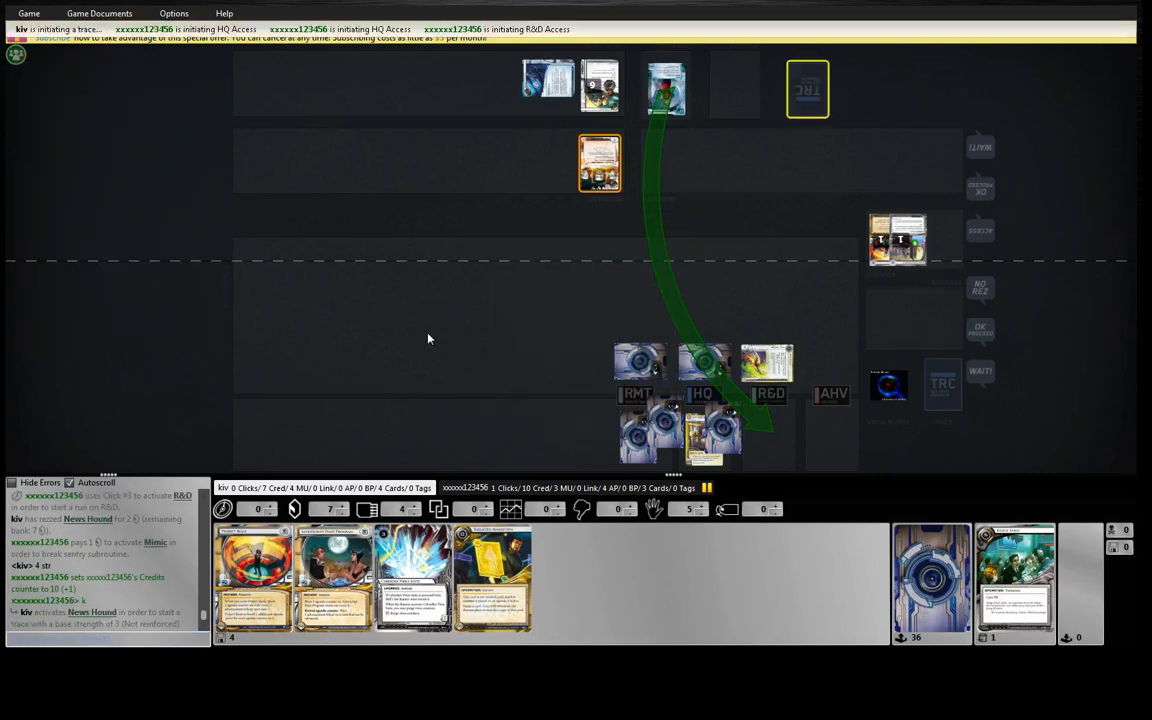
mouse_move(436, 336)
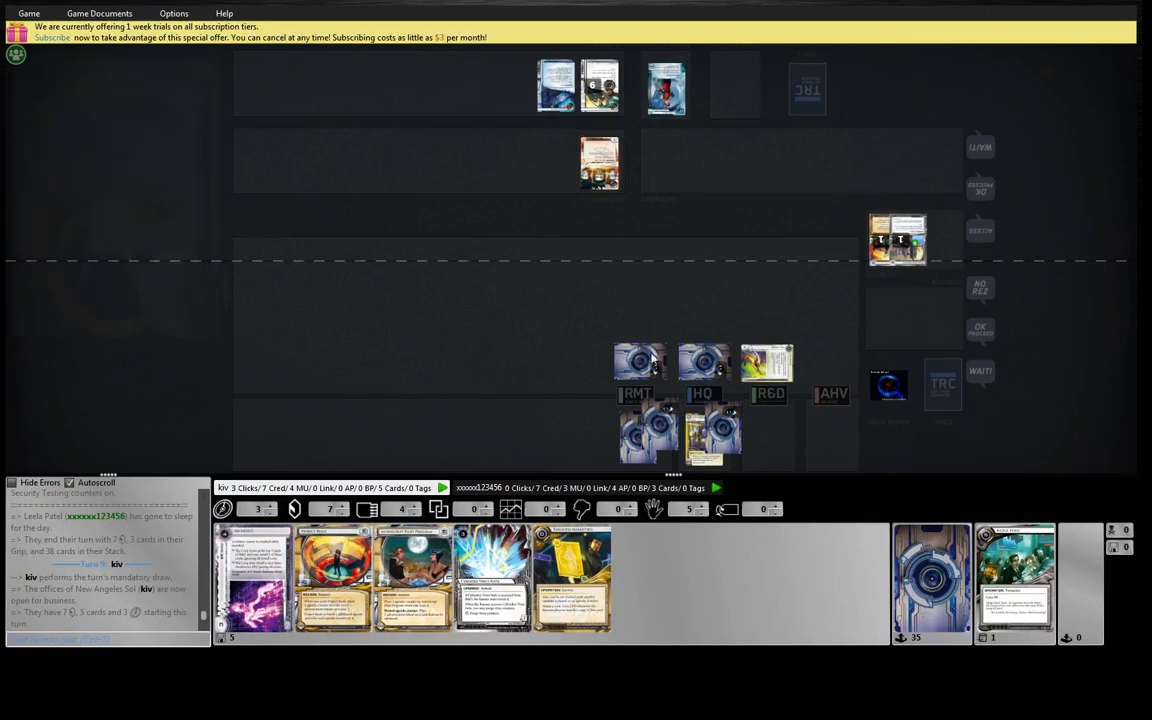
mouse_move(640, 360)
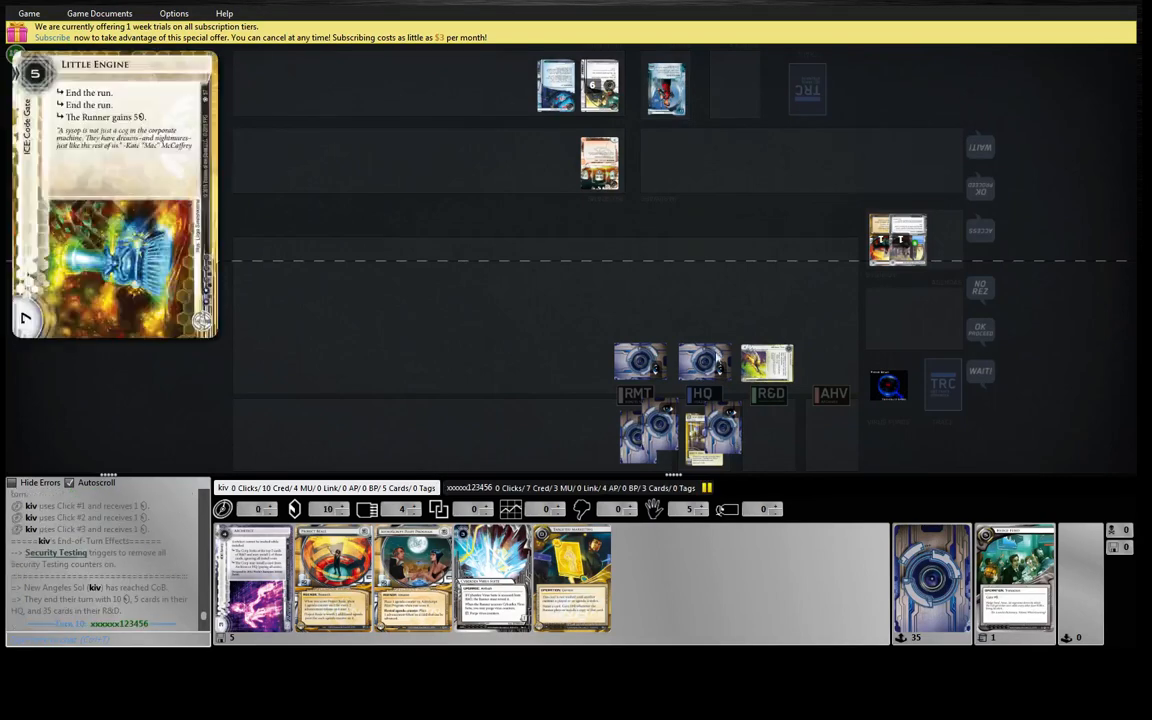
mouse_move(672, 272)
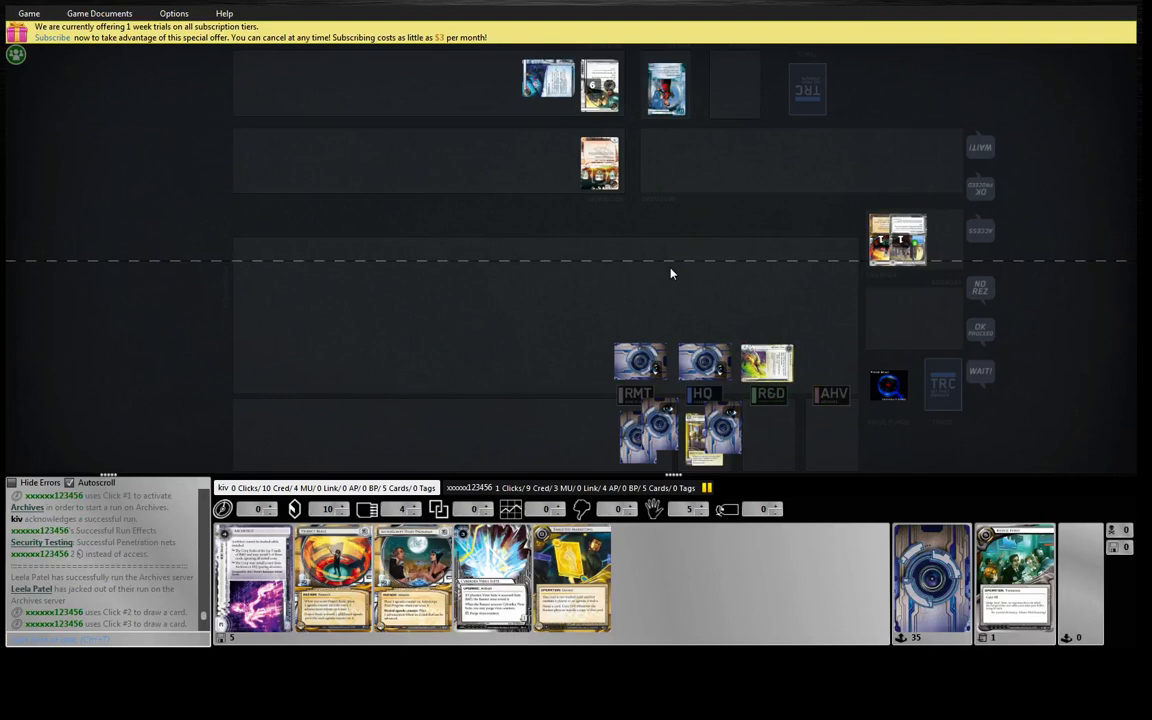
mouse_move(728, 90)
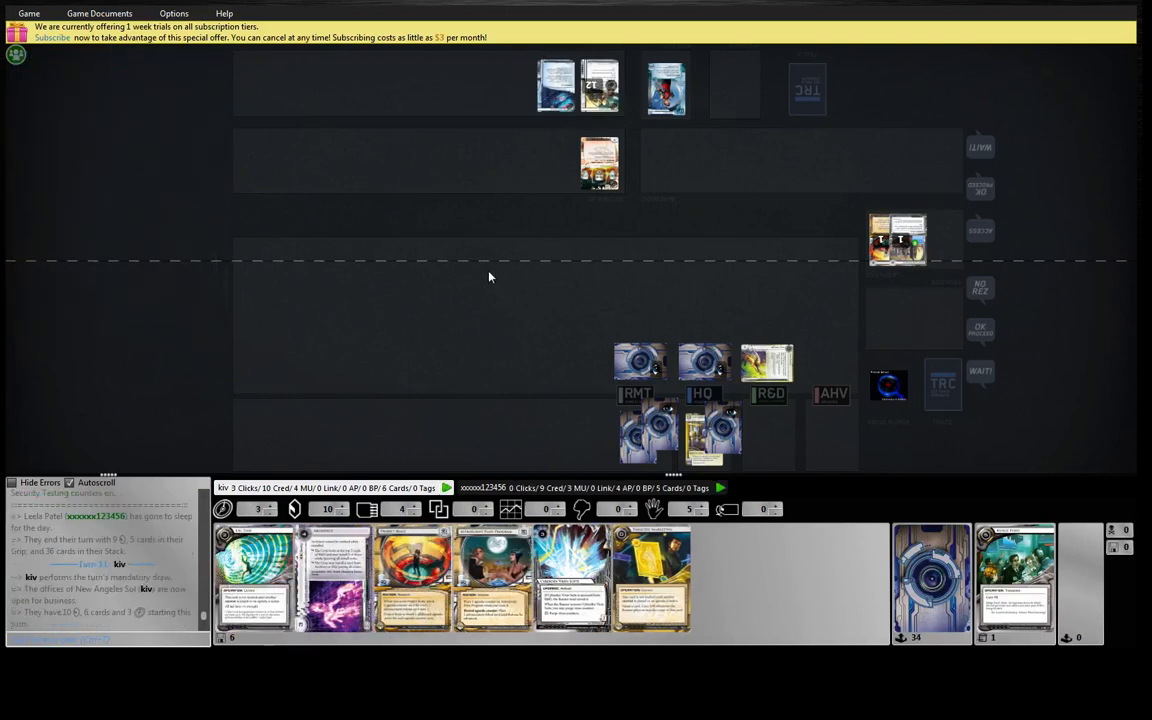
mouse_move(472, 284)
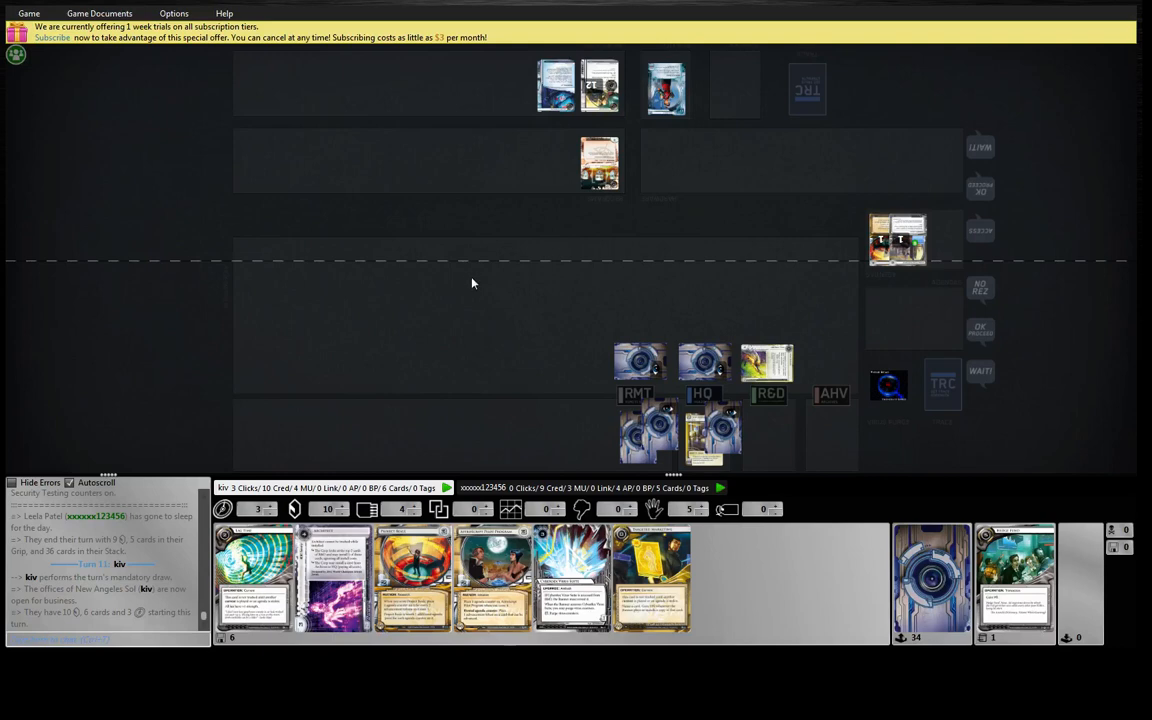
mouse_move(564, 324)
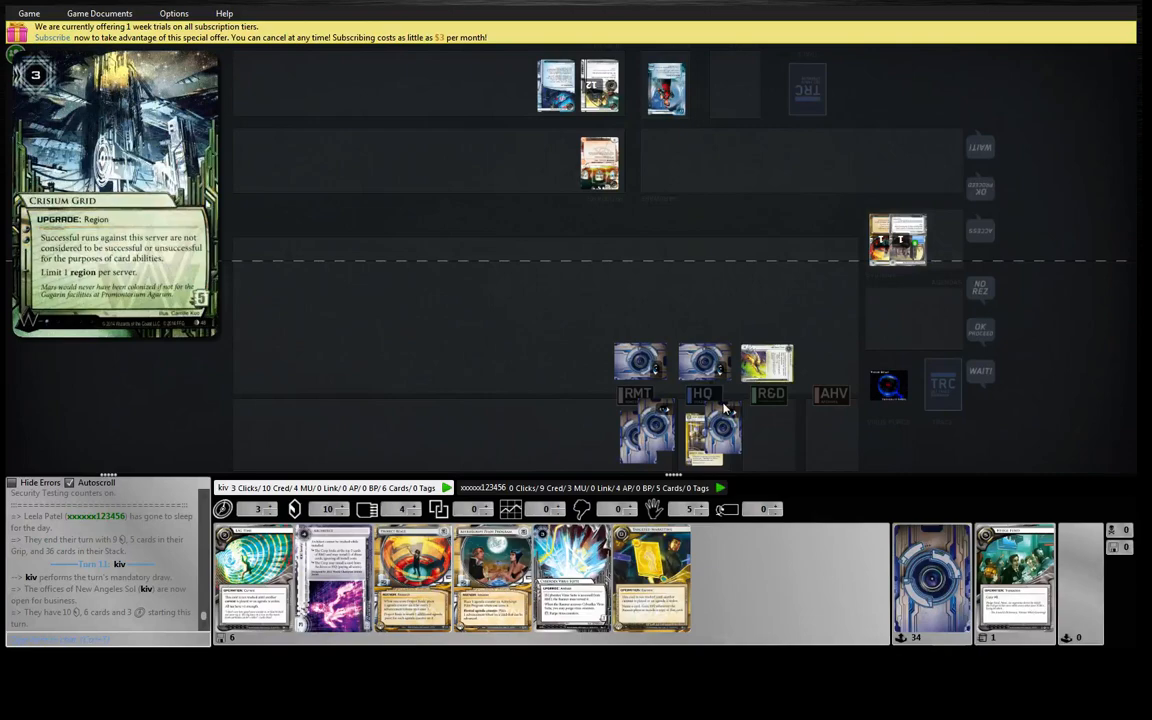
Step: Install AstroScript Pilot Program in a remote server, choosing Play from Hand
click(502, 596)
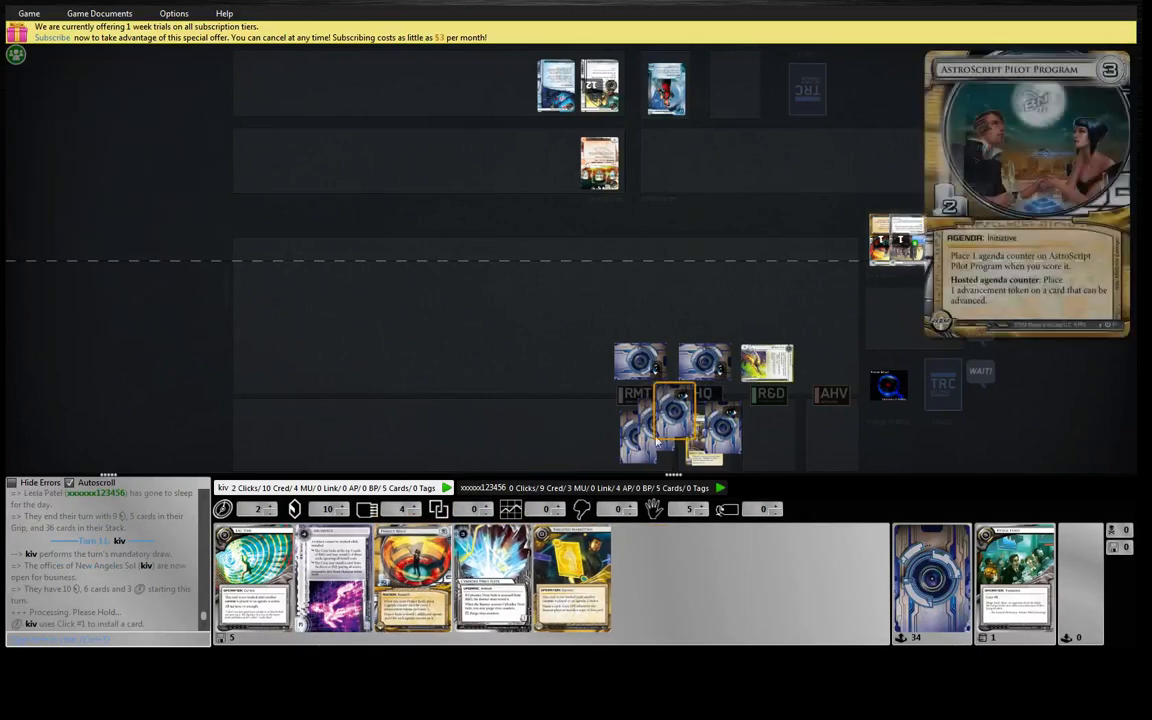
click(676, 404)
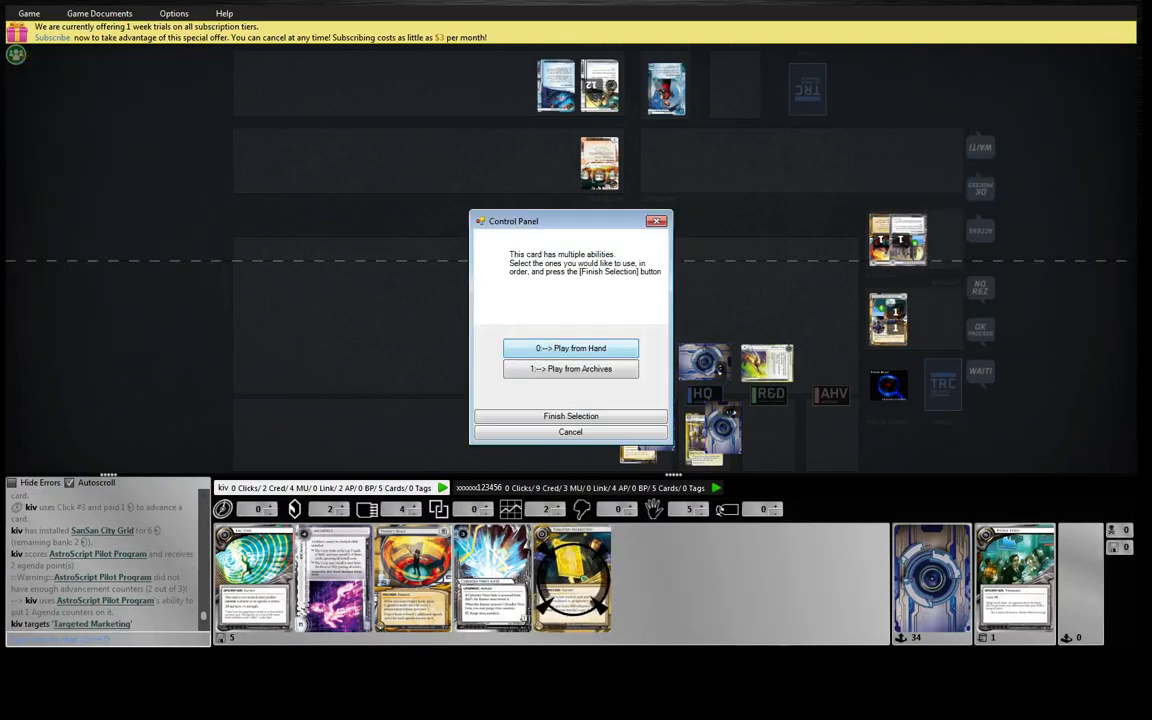
click(570, 348)
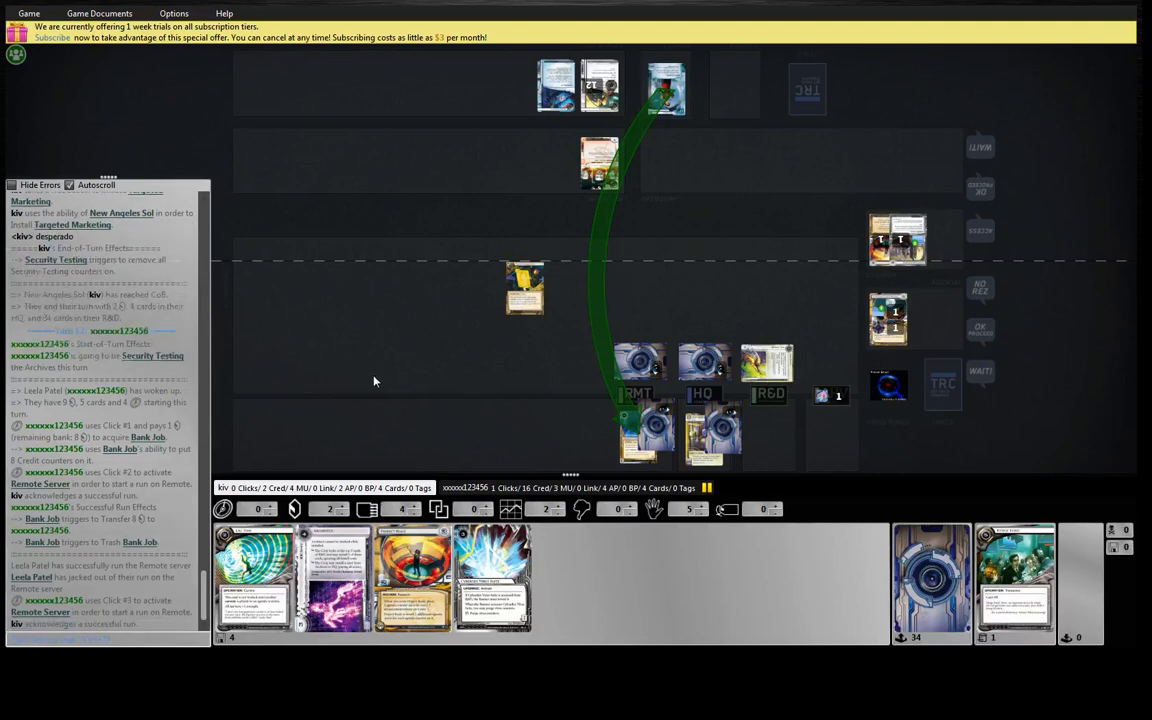
mouse_move(364, 368)
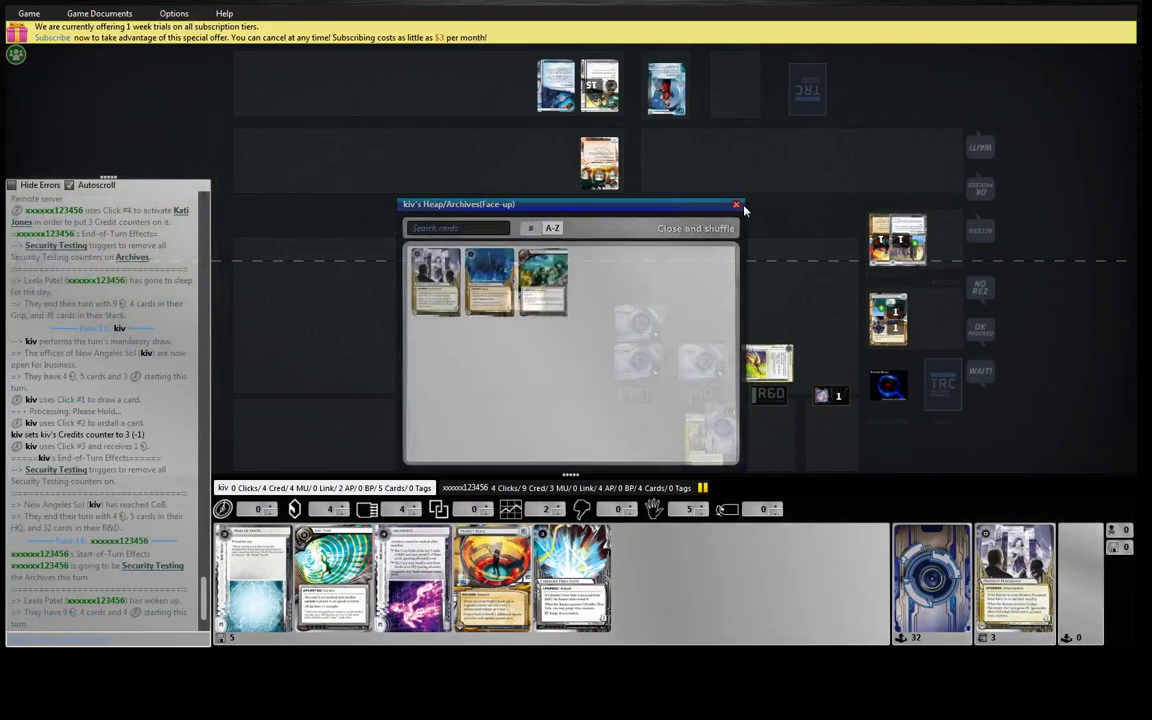
Step: Close the Runner's heap viewer to continue the turn
click(736, 204)
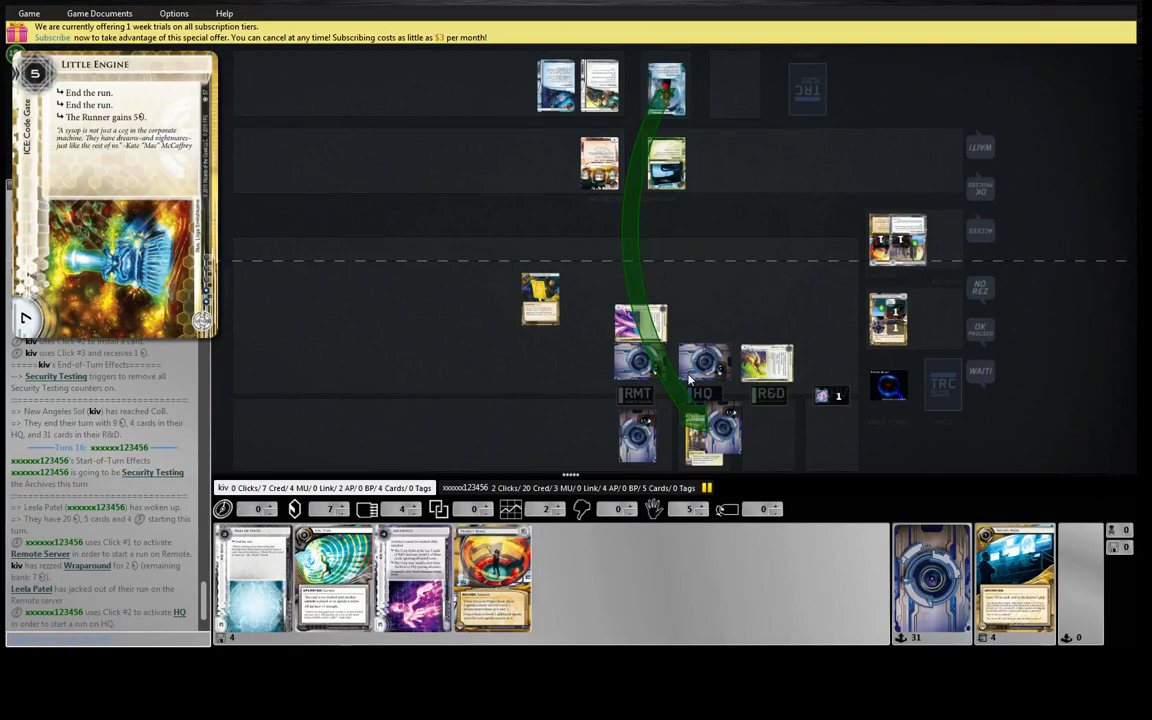
Step: Reopen the Runner's heap viewer showing its four discarded cards
click(702, 362)
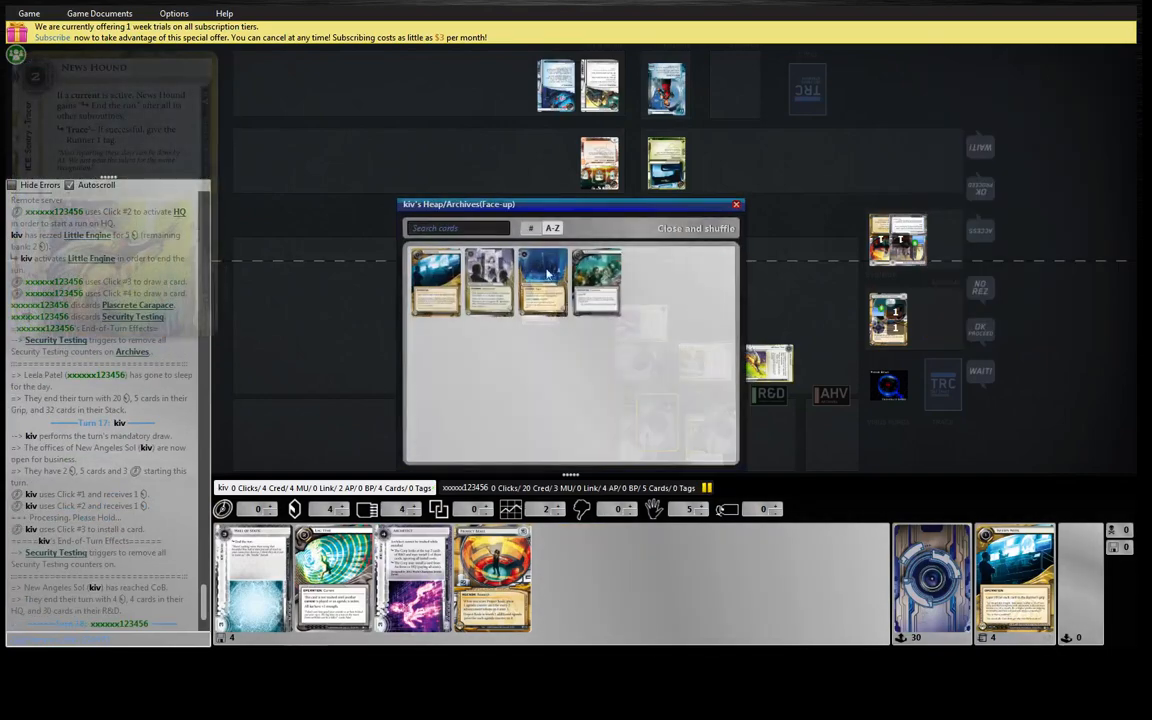
Step: Close the heap viewer and choose Jackson Howard's shuffle-from-Archives ability
click(696, 228)
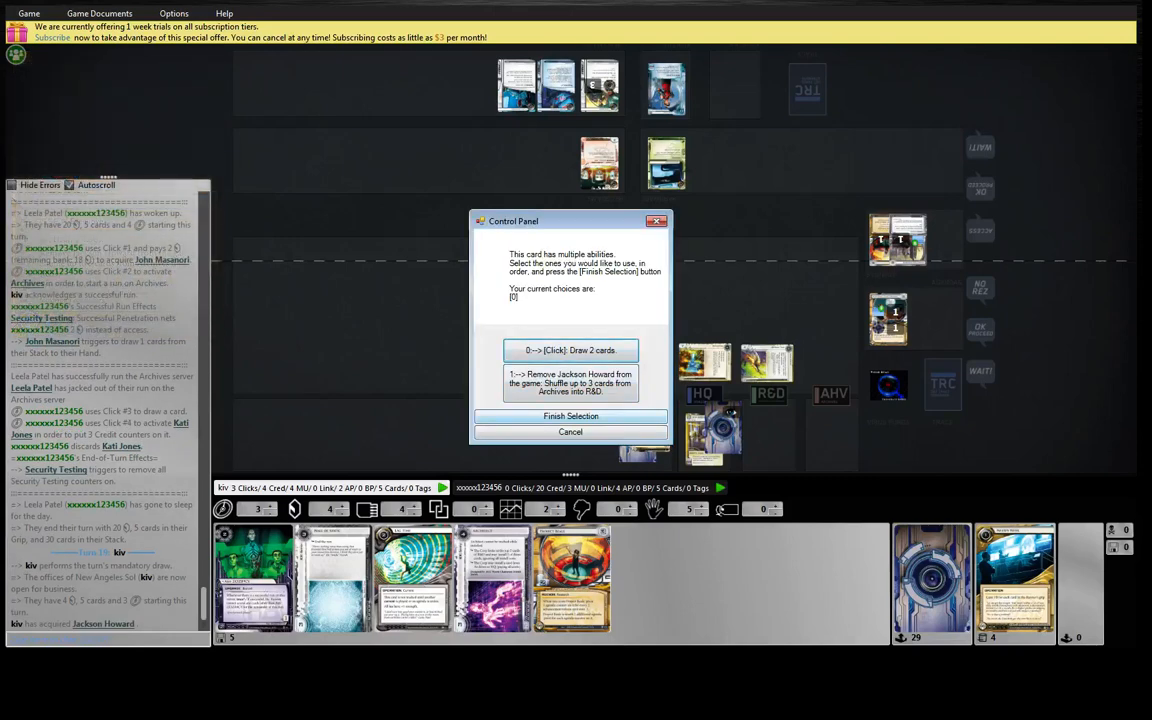
click(570, 350)
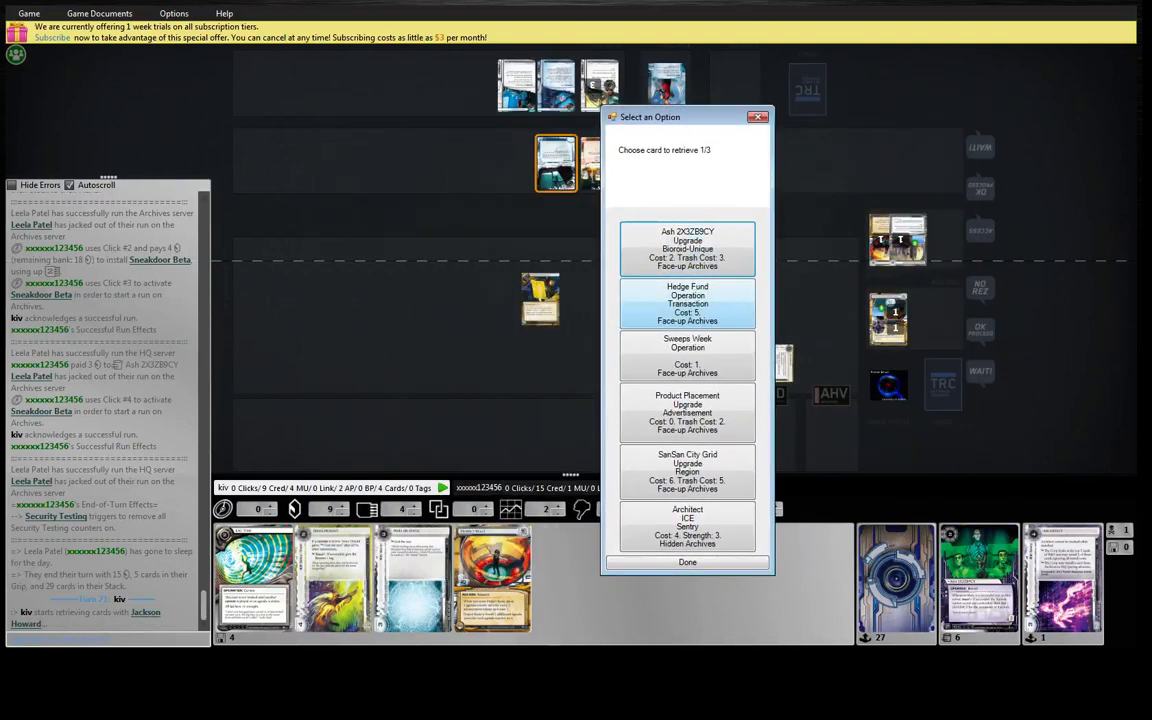
Step: Pick three Archives cards, including Sweeps Week, to shuffle back into R&D
click(688, 304)
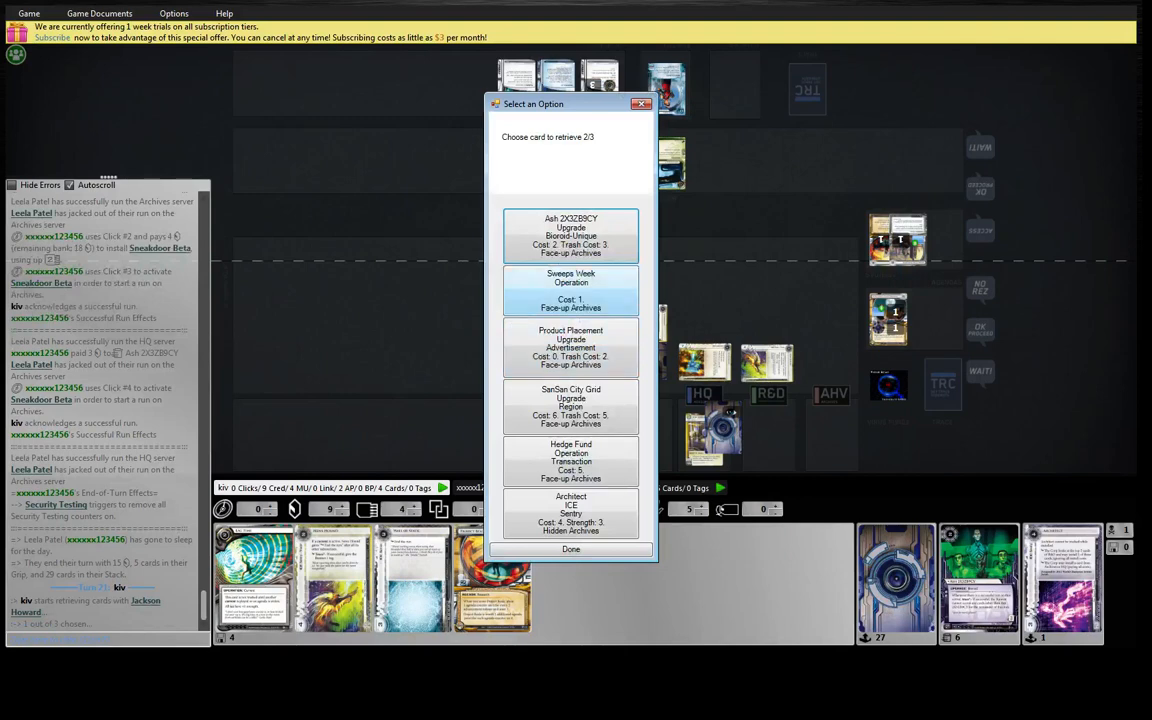
click(570, 290)
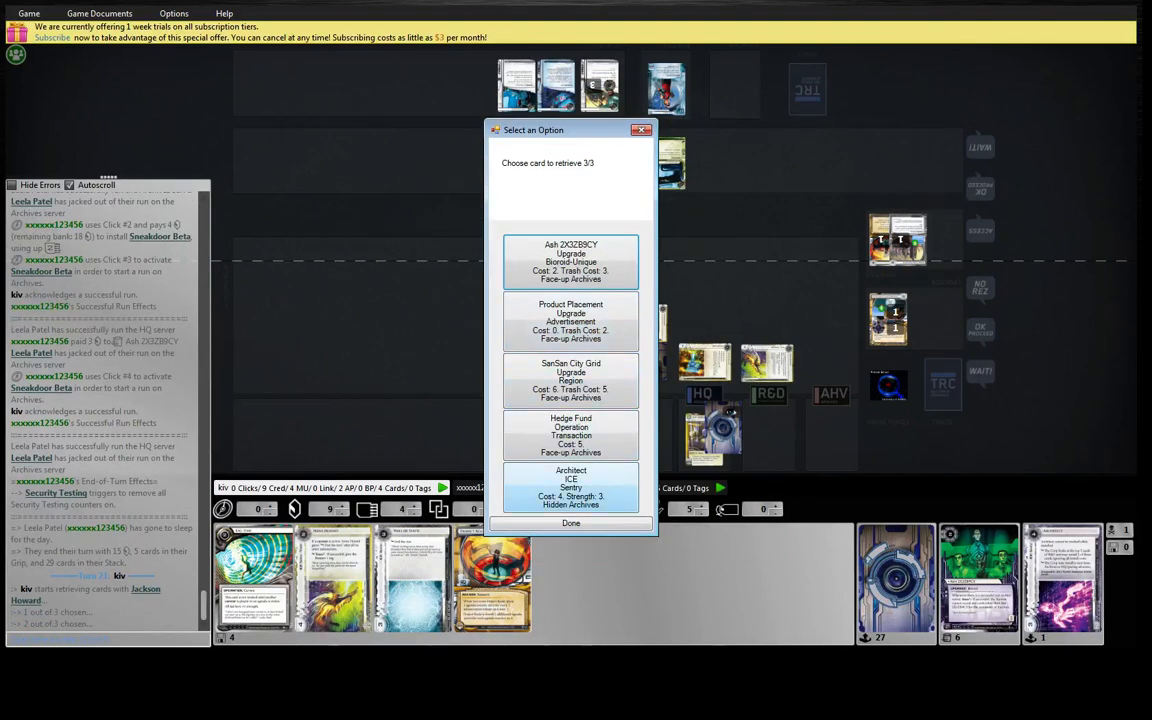
click(570, 524)
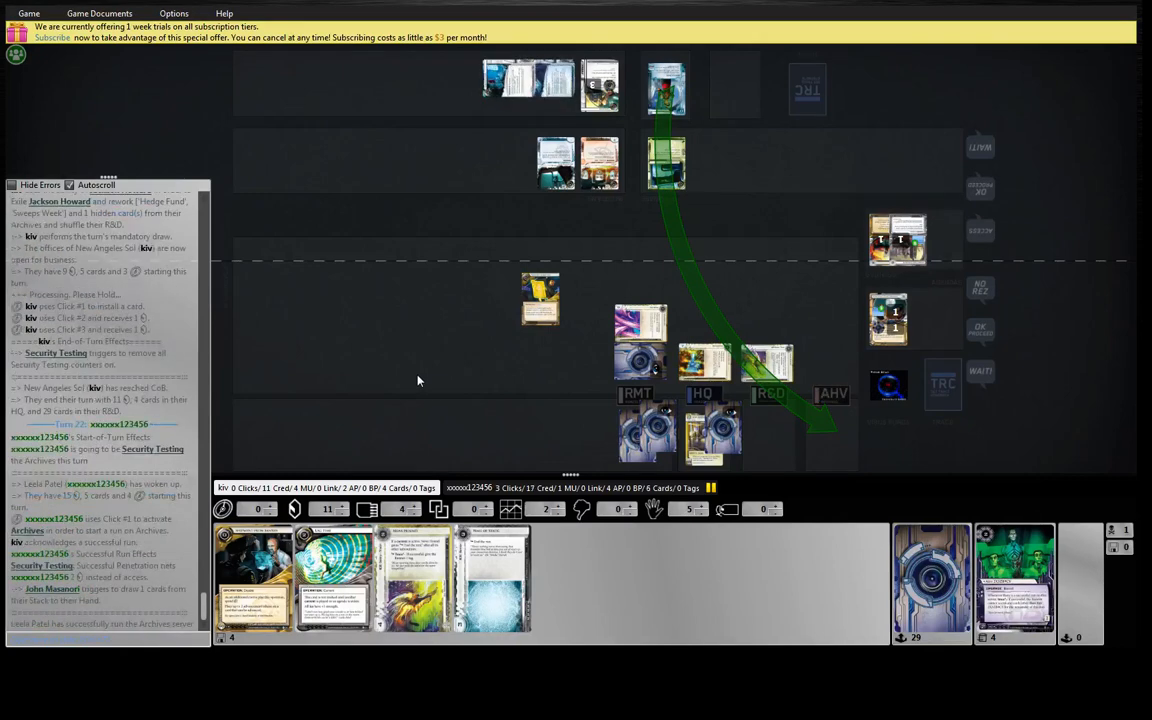
mouse_move(538, 300)
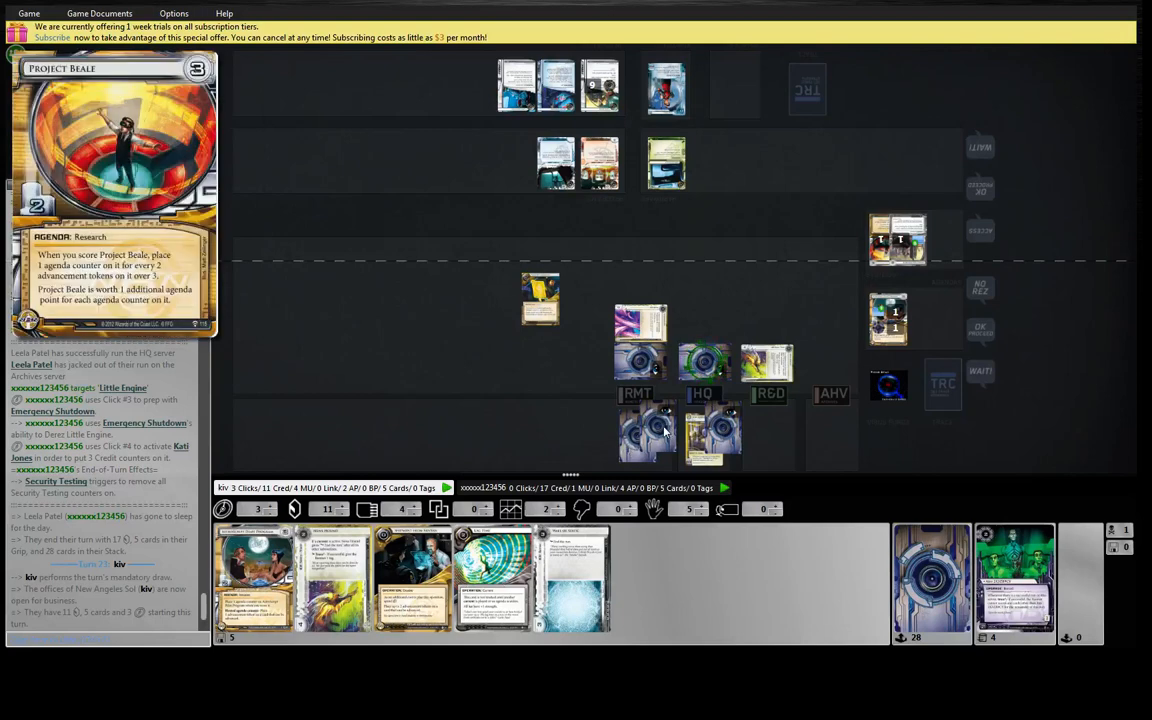
mouse_move(636, 362)
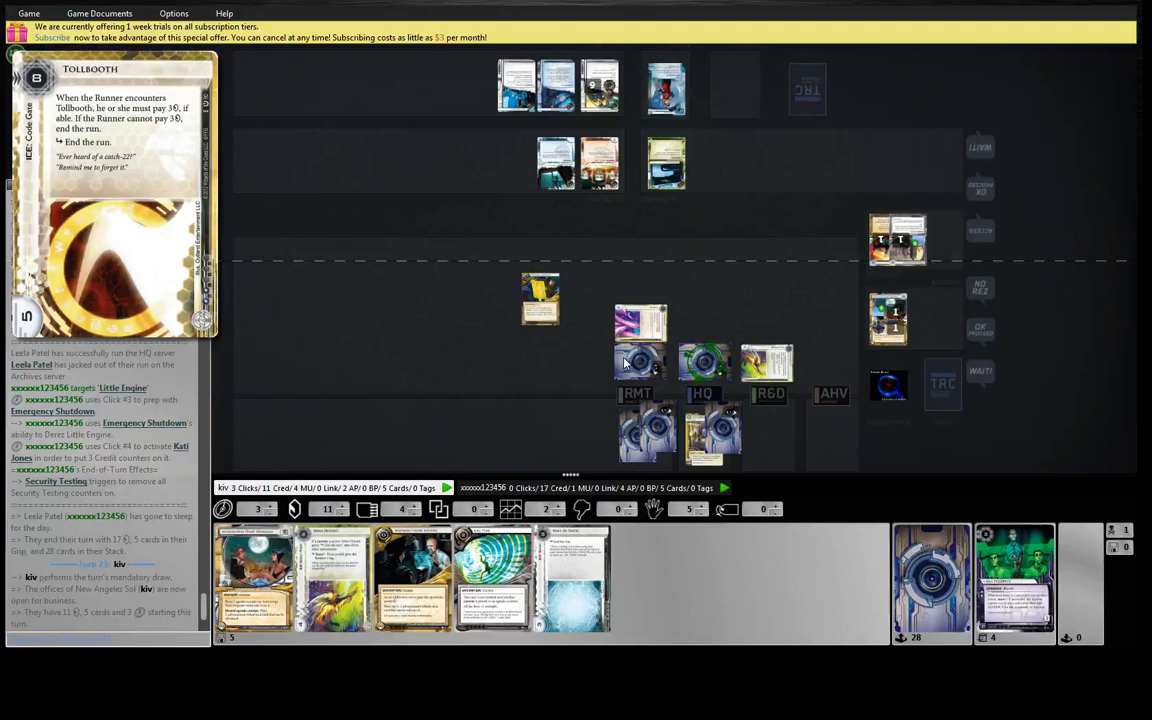
mouse_move(704, 360)
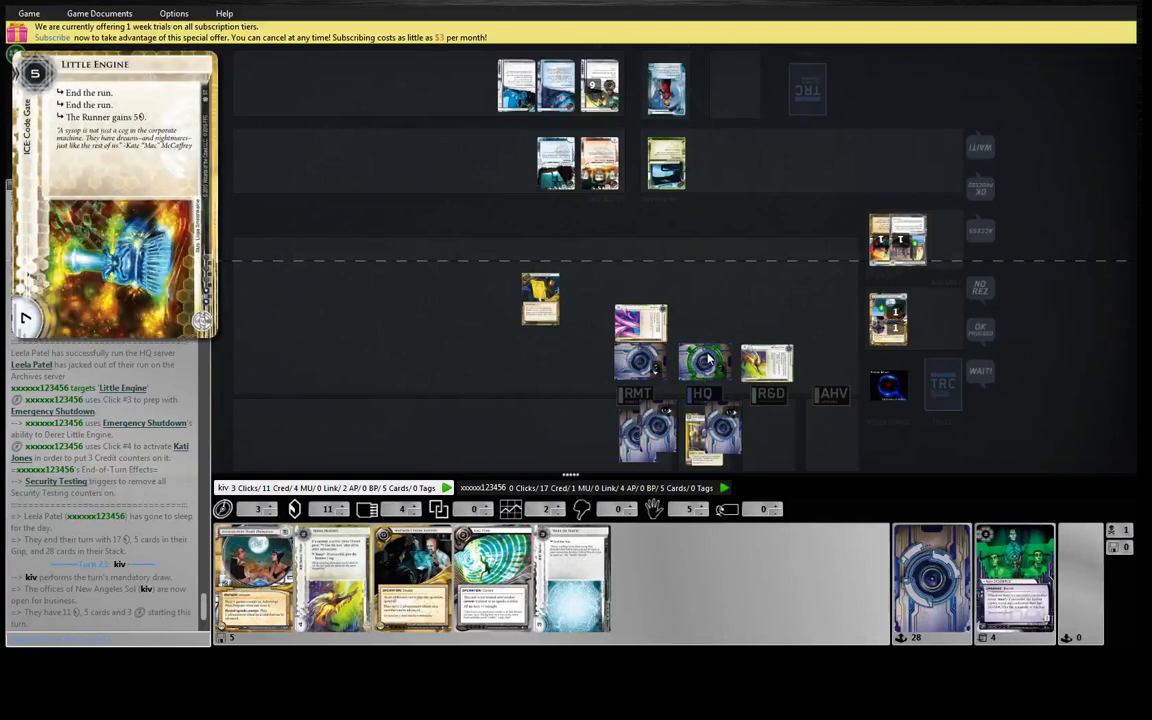
mouse_move(672, 376)
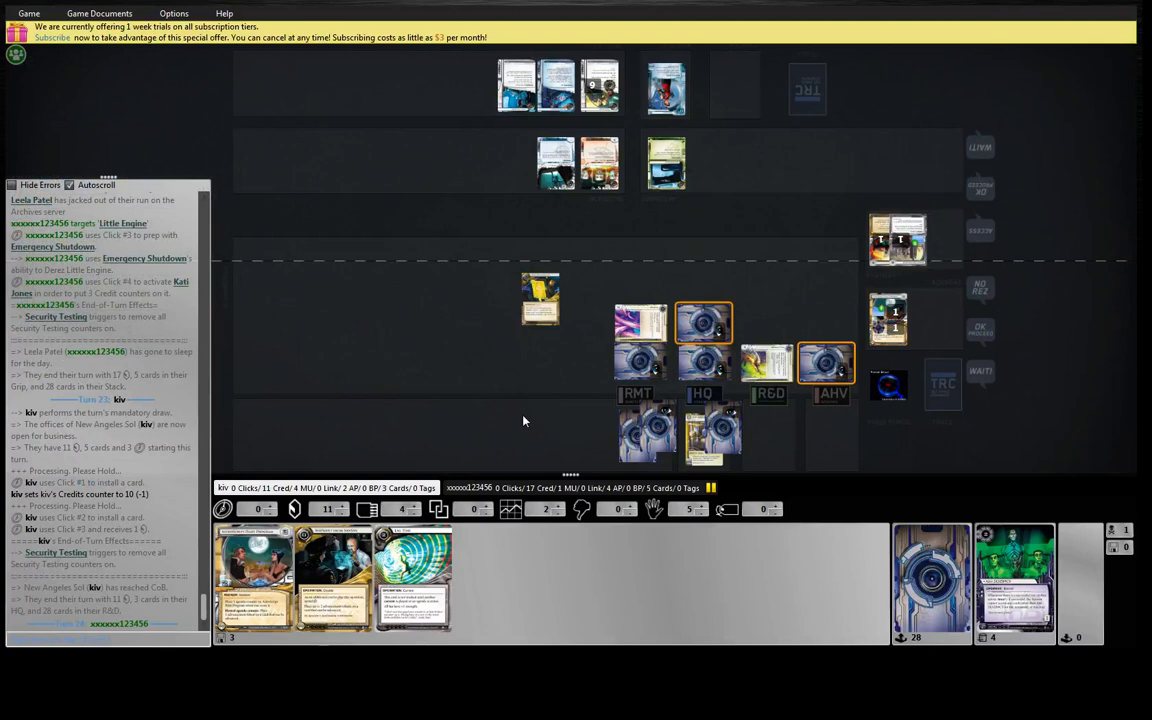
mouse_move(508, 360)
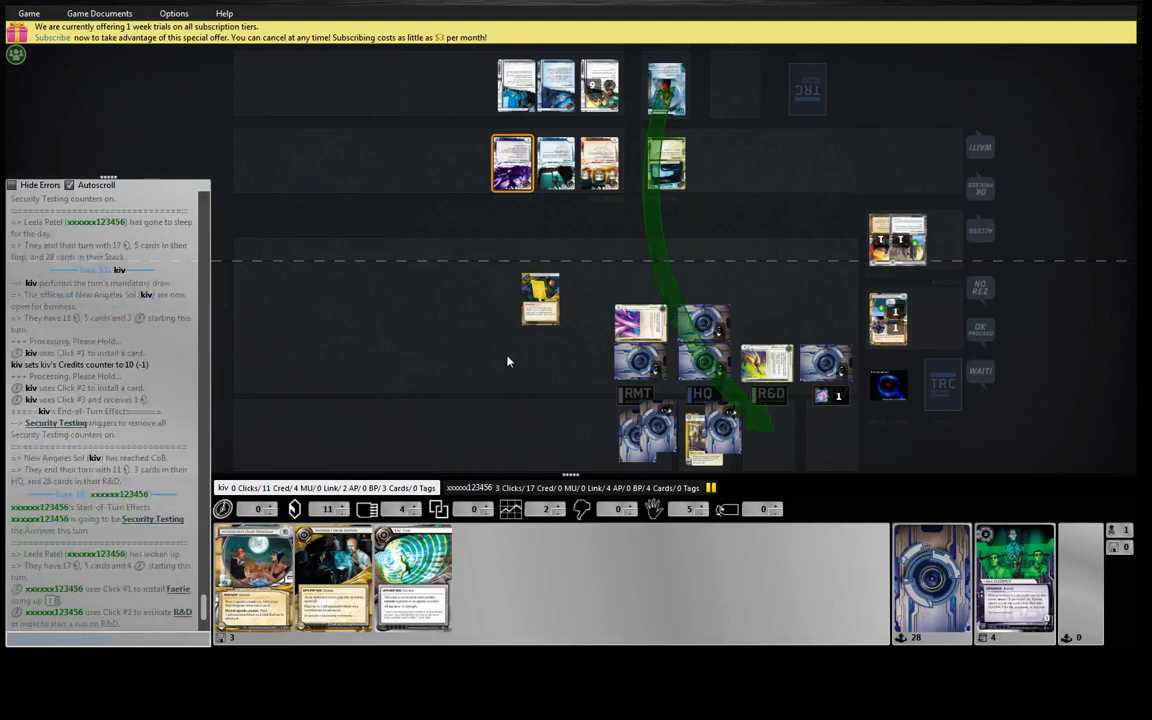
mouse_move(768, 364)
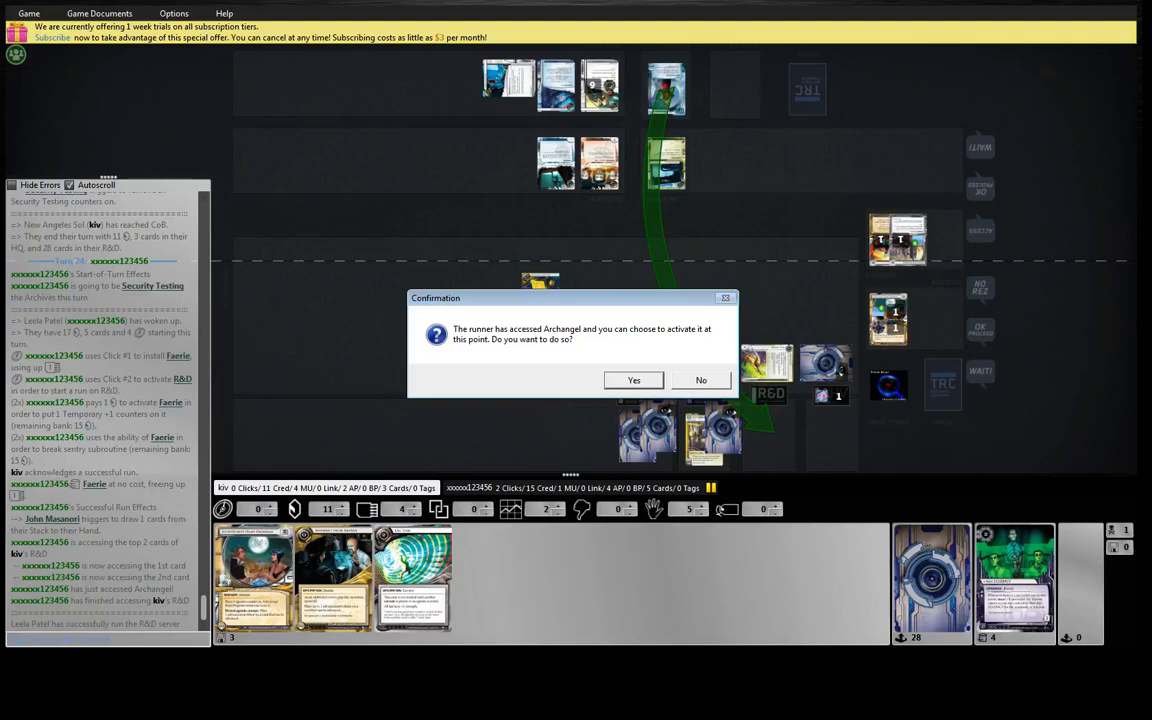
Step: Advance the installed AstroScript Pilot Program in its new remote server
click(700, 380)
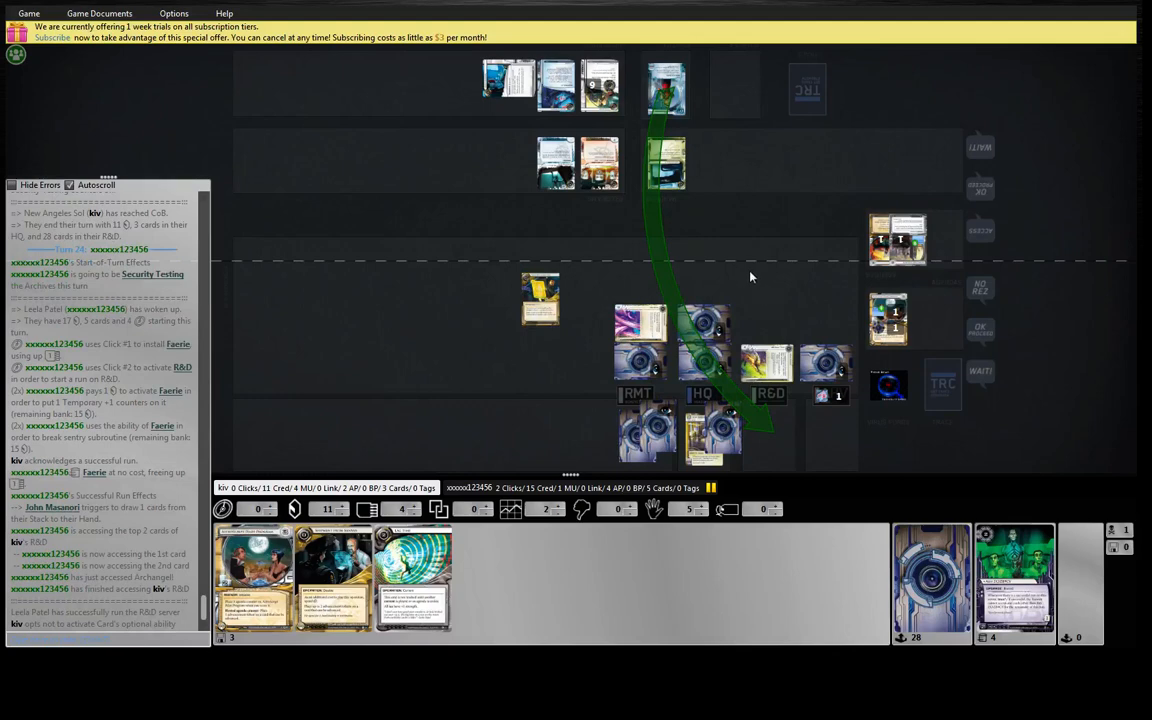
mouse_move(748, 284)
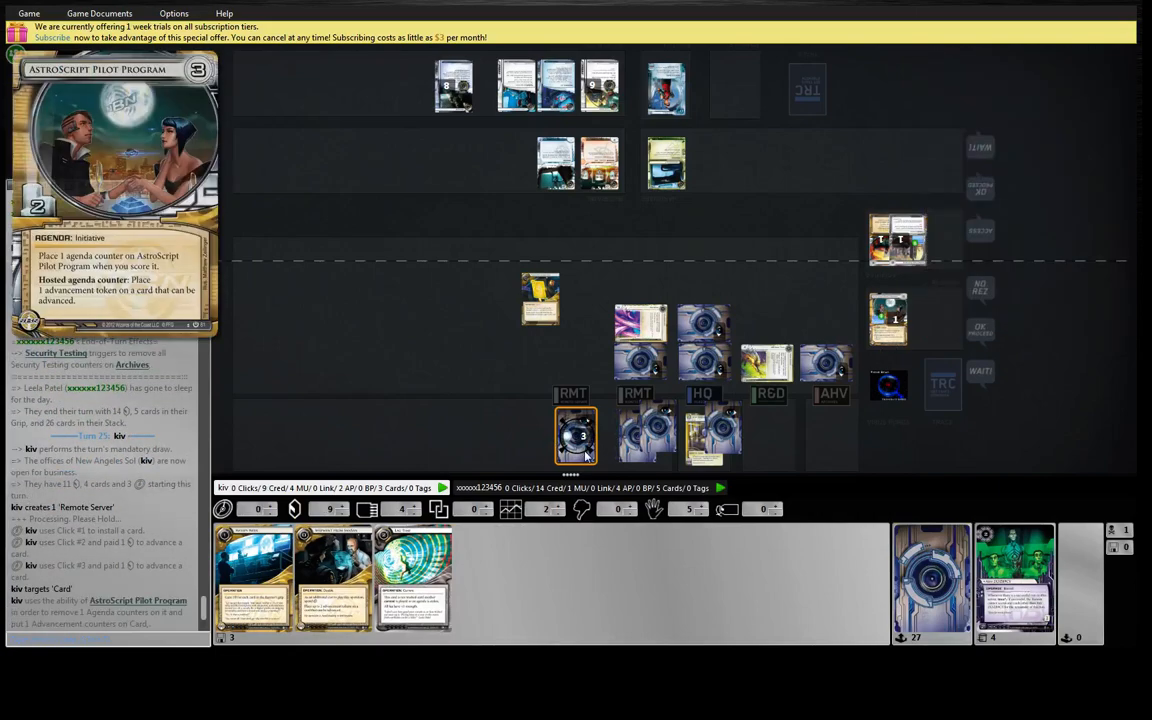
Step: Score AstroScript Pilot Program for 2 agenda points, confirming with Yes
click(576, 436)
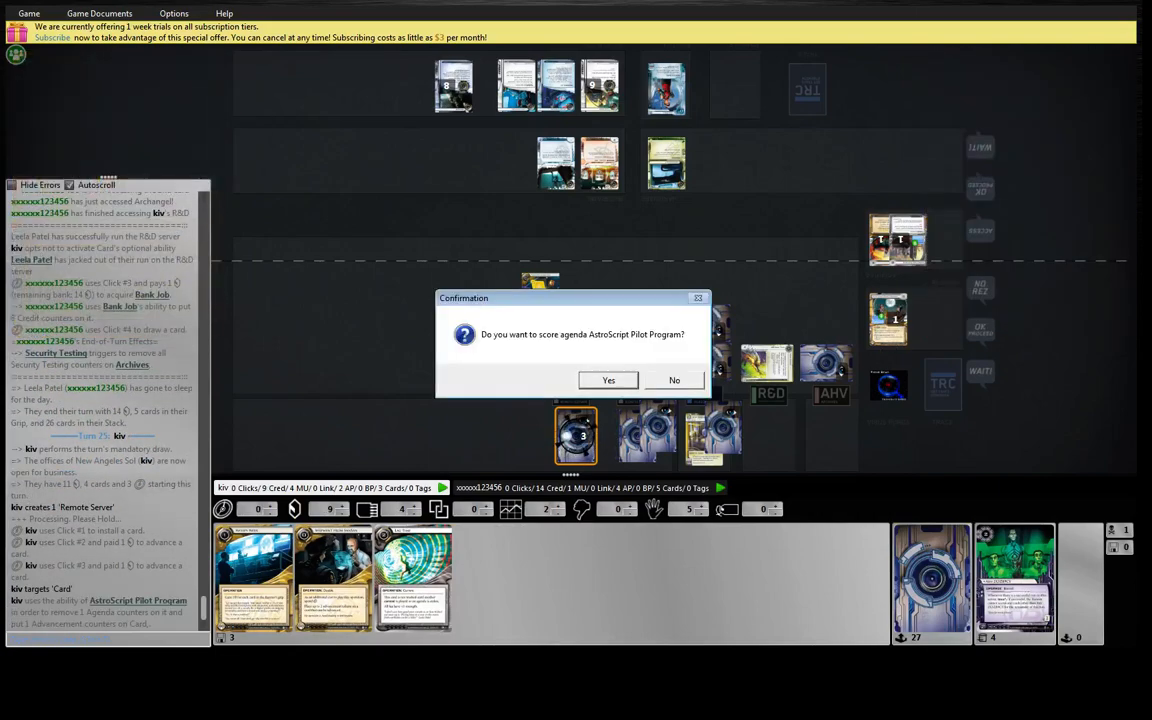
click(608, 380)
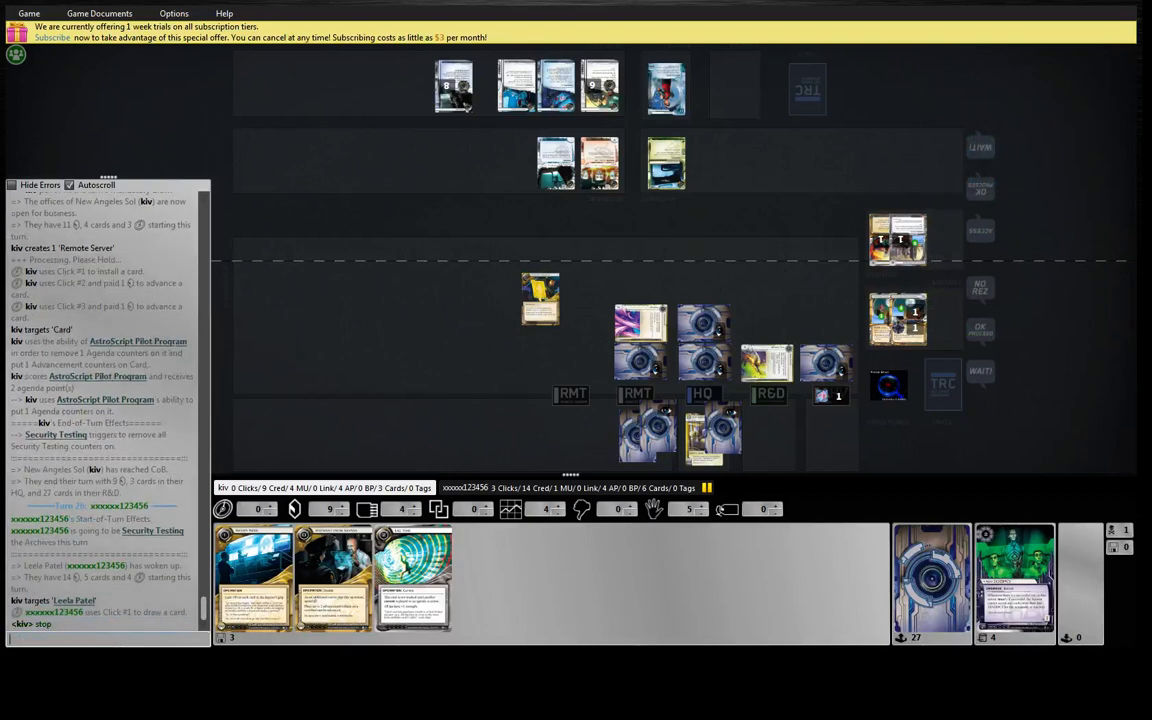
Step: Send a chat reminder 'you need to remember y...' about the Runner's ability
text(you need to remember y)
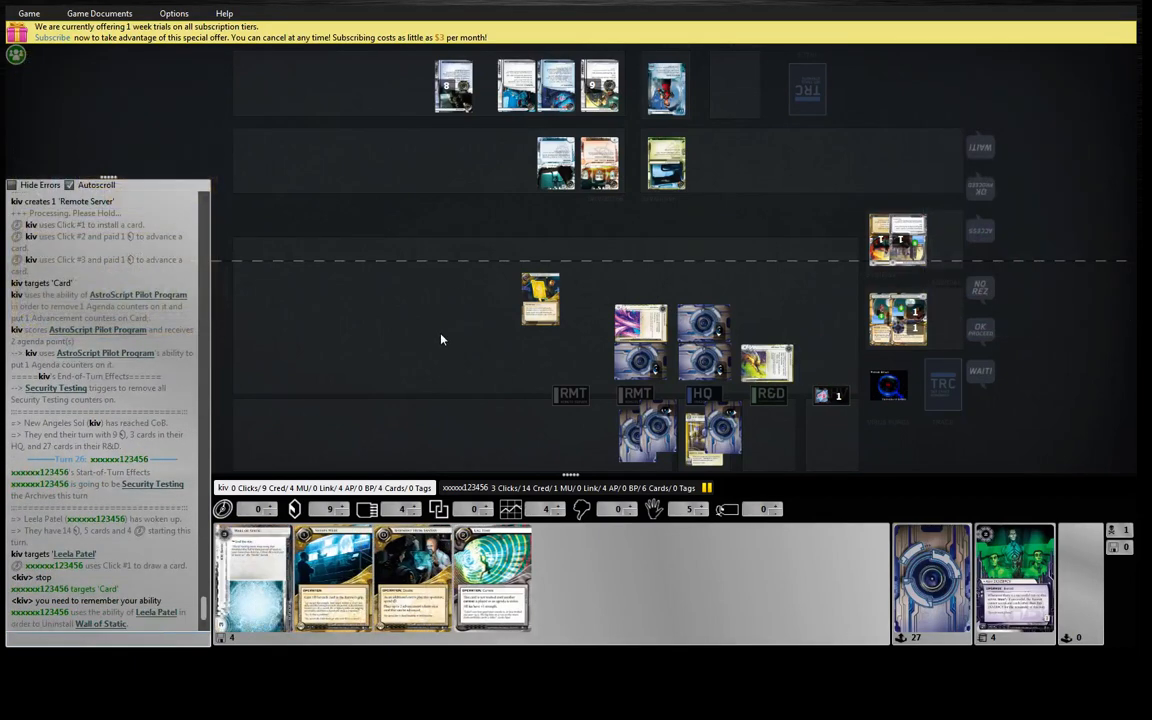
mouse_move(472, 268)
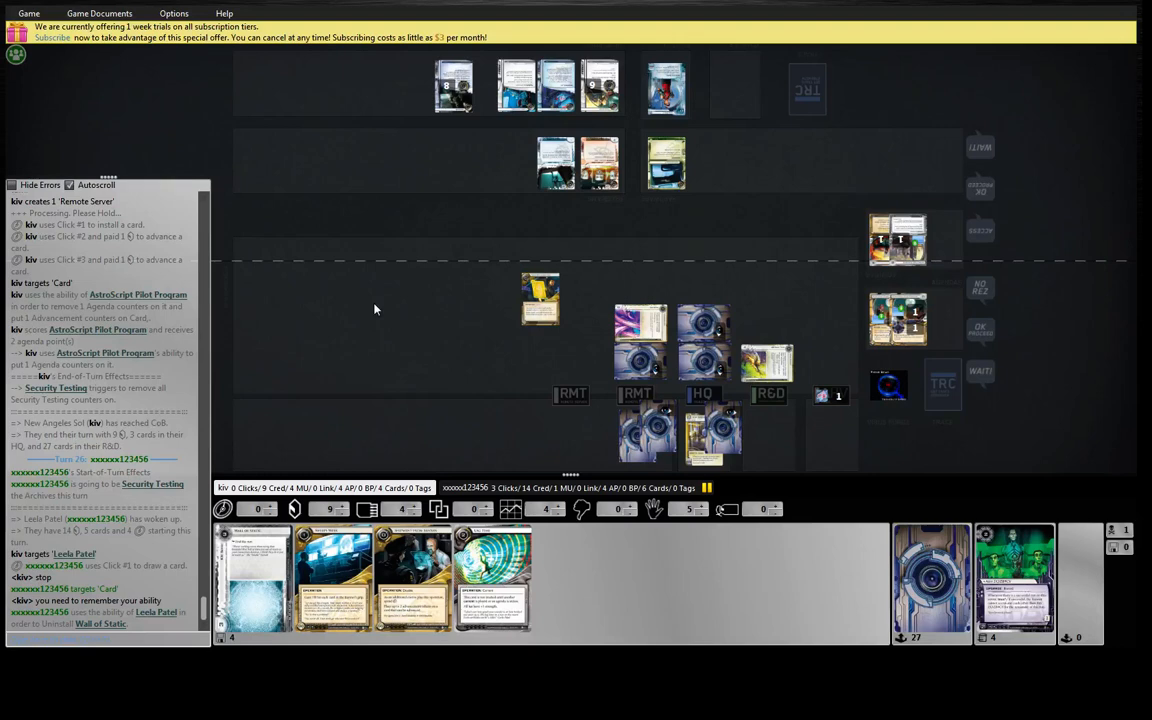
scroll(down, 3)
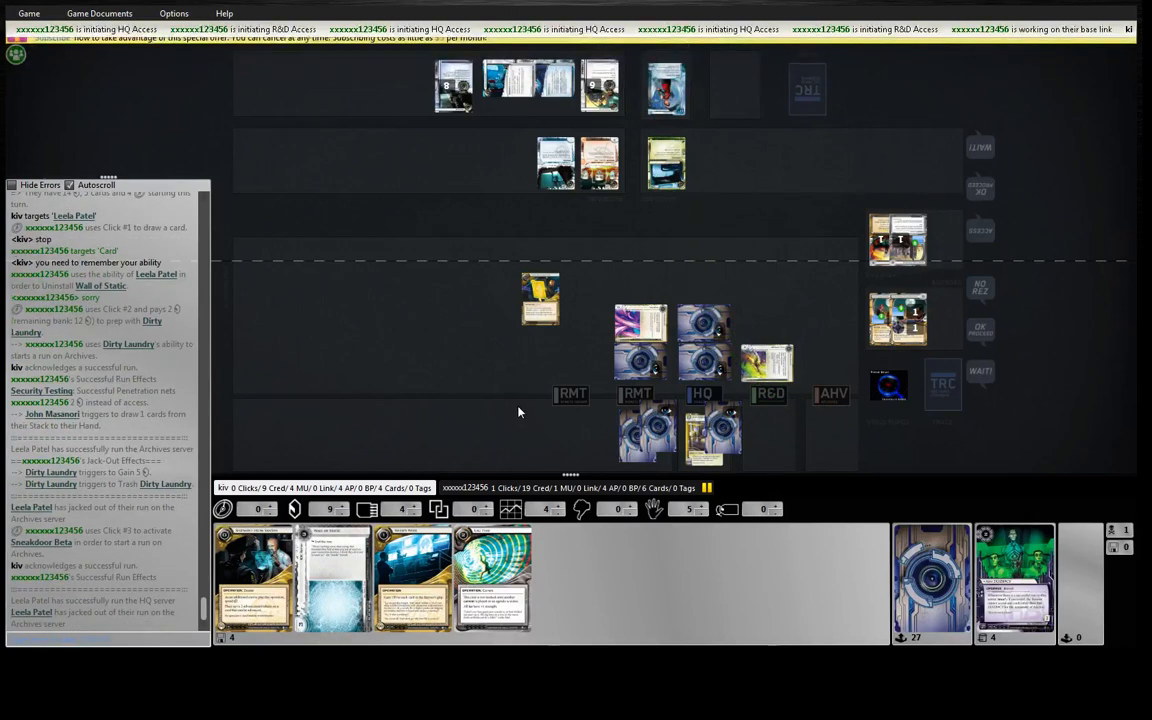
mouse_move(514, 408)
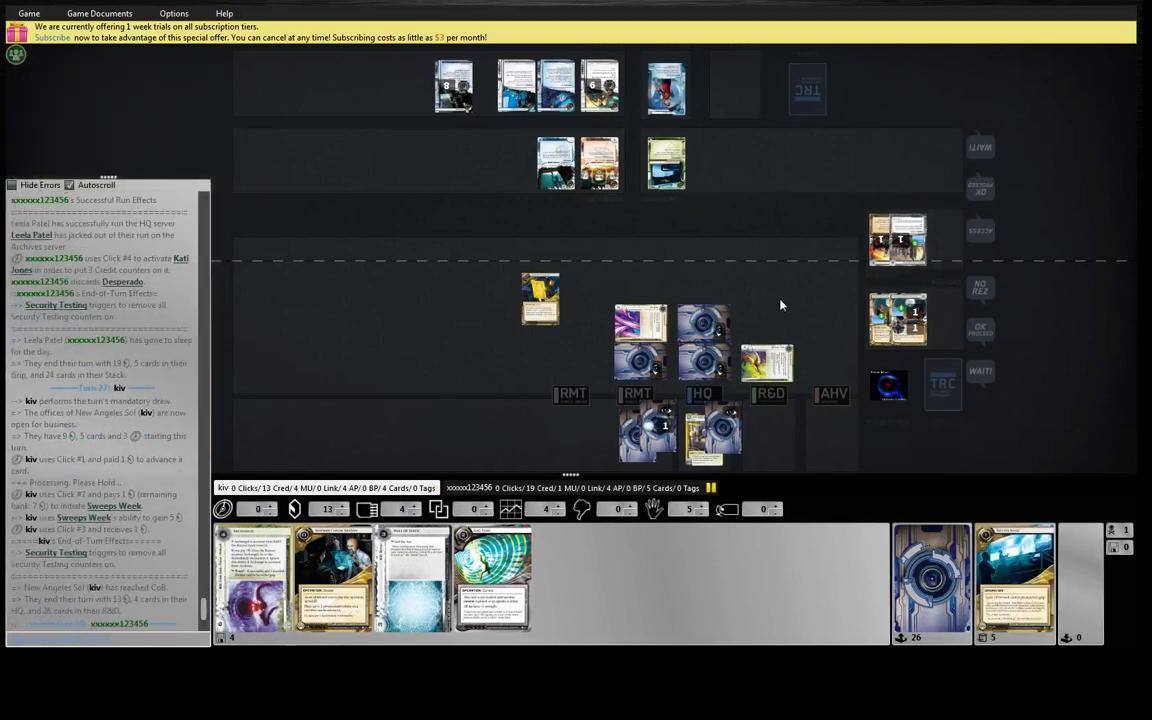
mouse_move(752, 260)
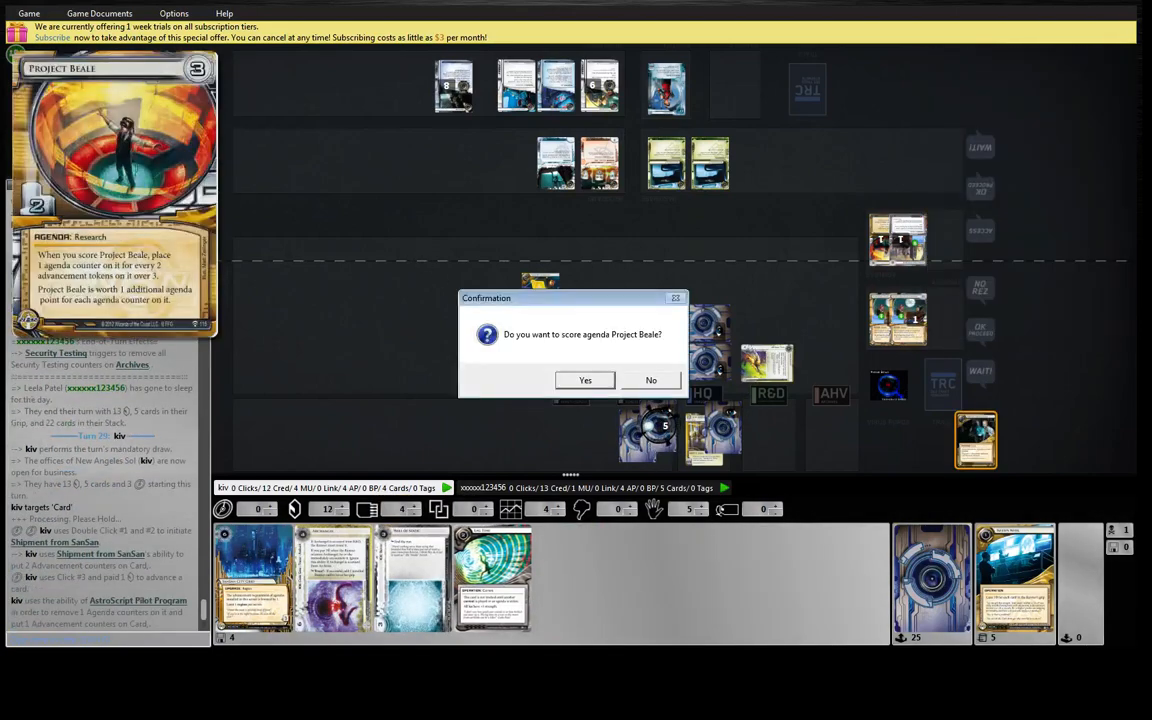
Step: Confirm scoring Project Beale to win the game and send 'gg' in chat
click(584, 380)
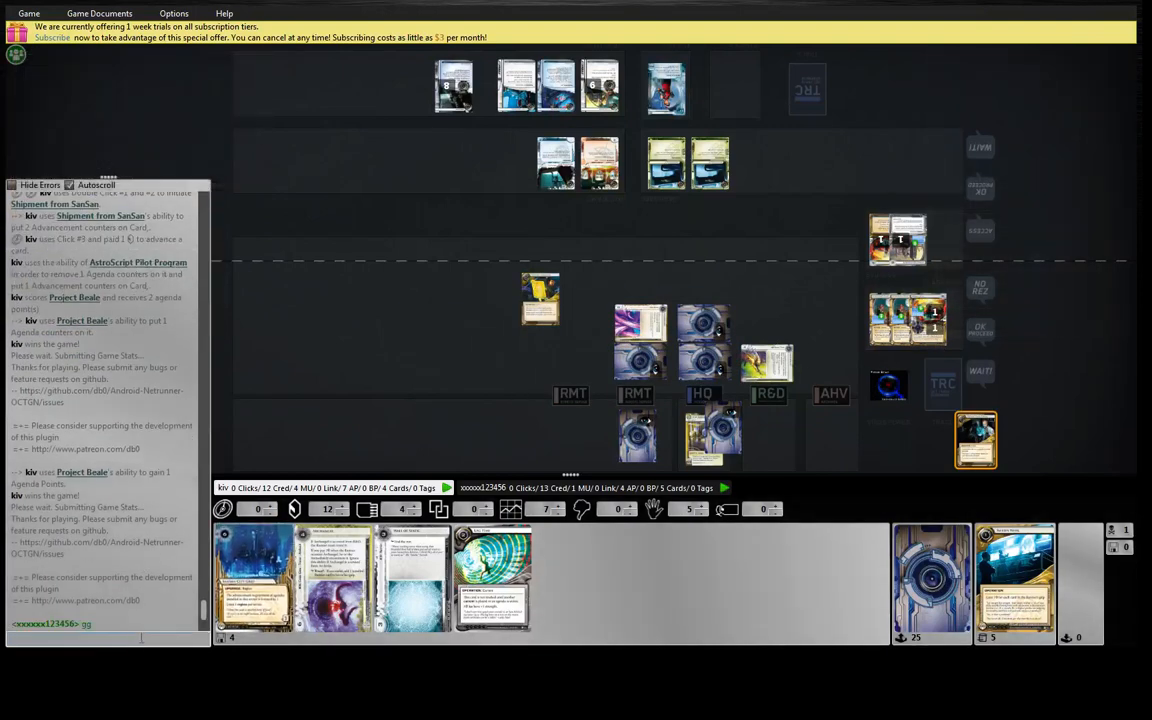
text(gg)
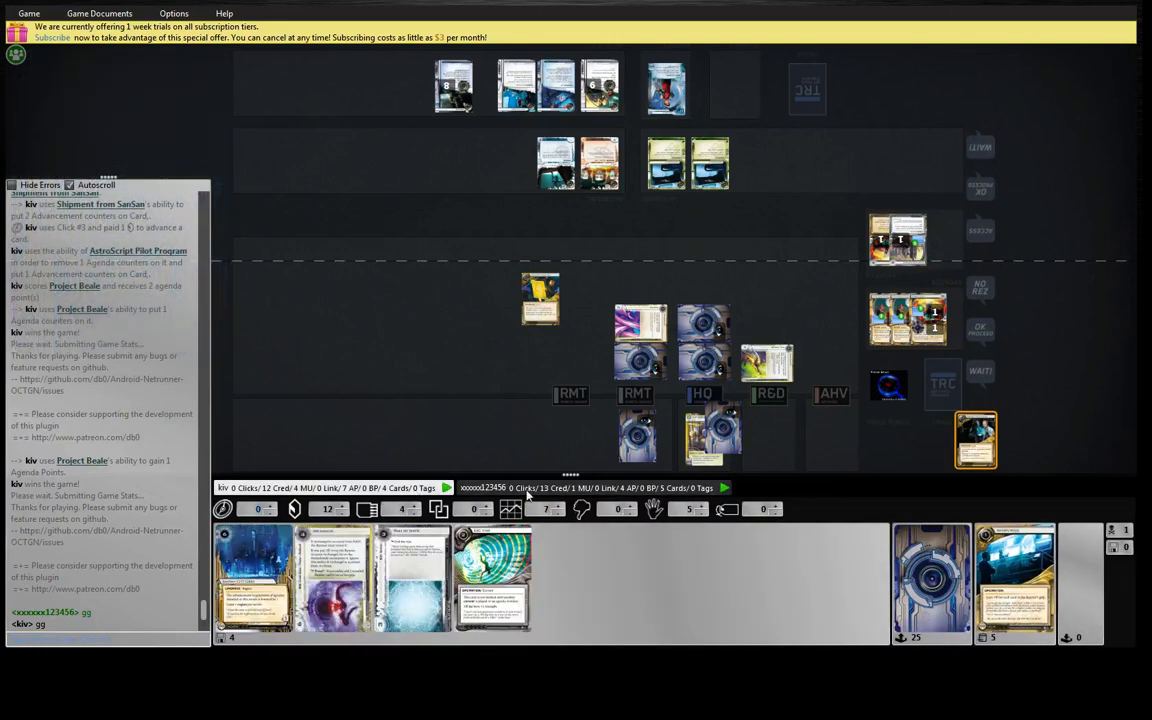
mouse_move(408, 432)
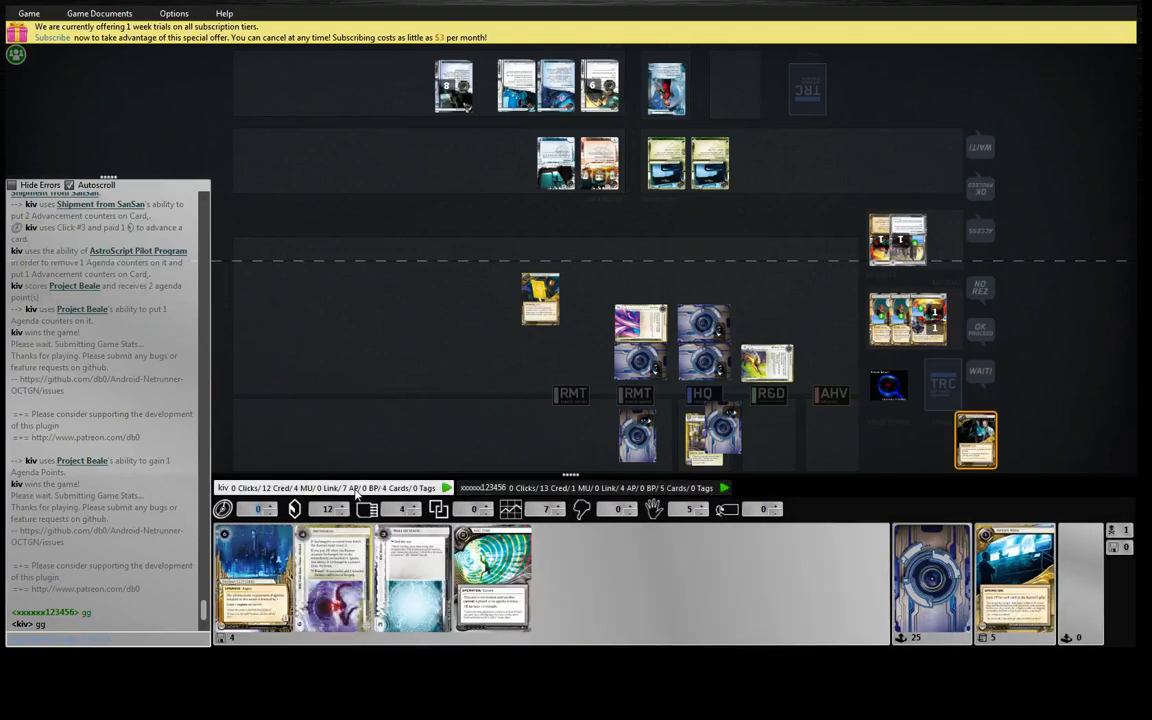
mouse_move(832, 312)
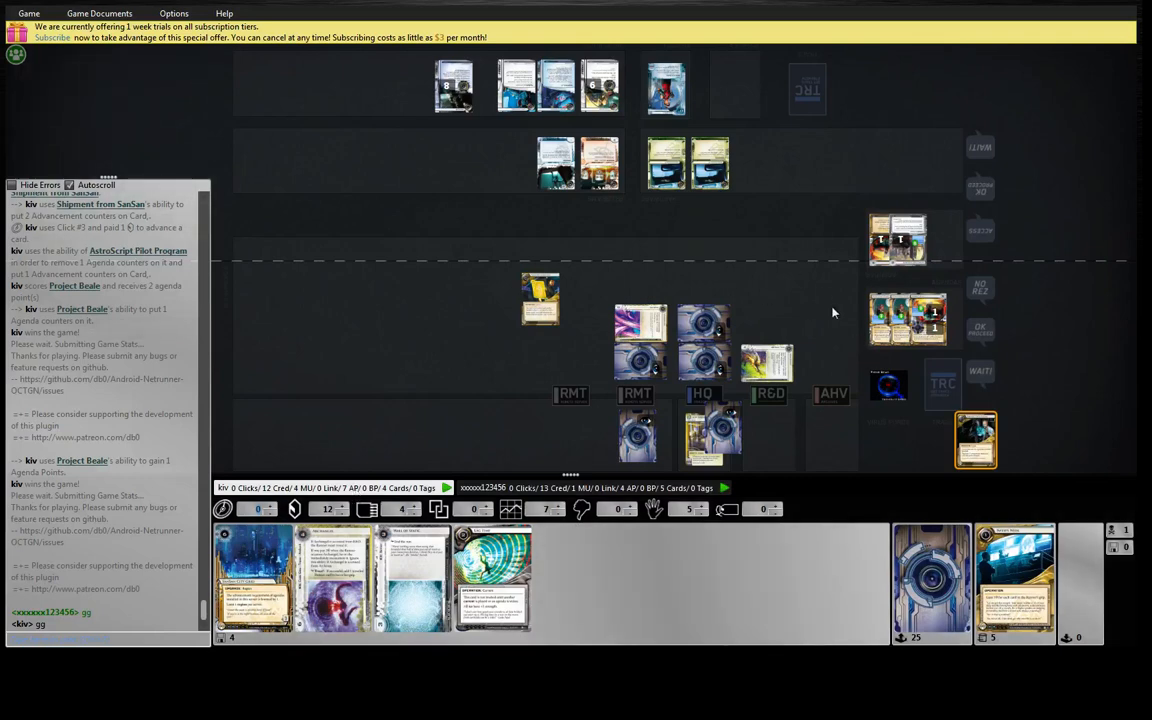